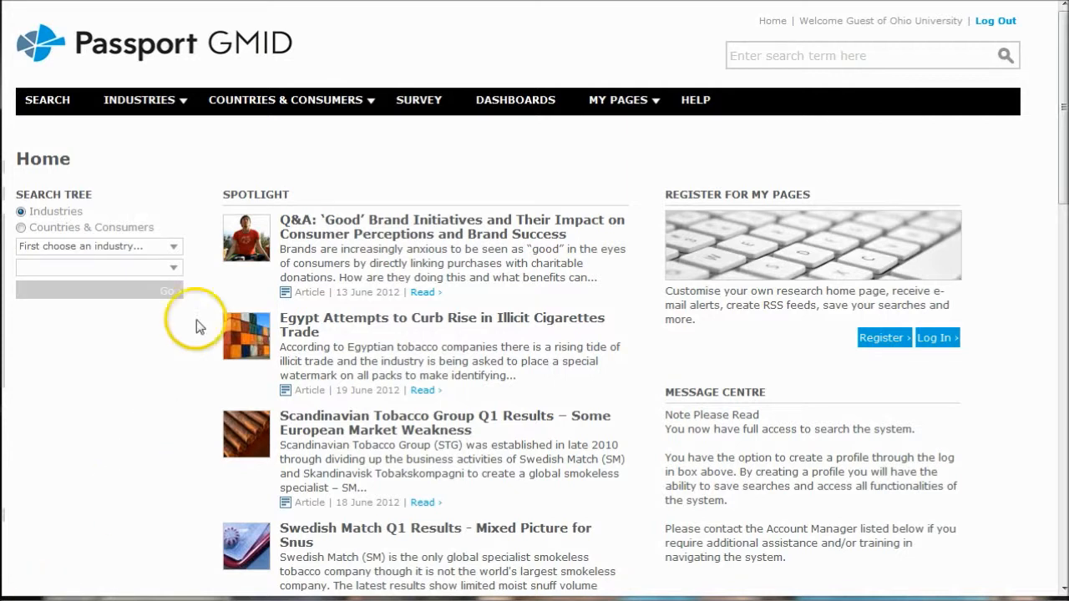
# Step: Open Consumer Trends and Lifestyles from Countries & Consumers and choose USA for Consumer Lifestyles
pyautogui.click(285, 100)
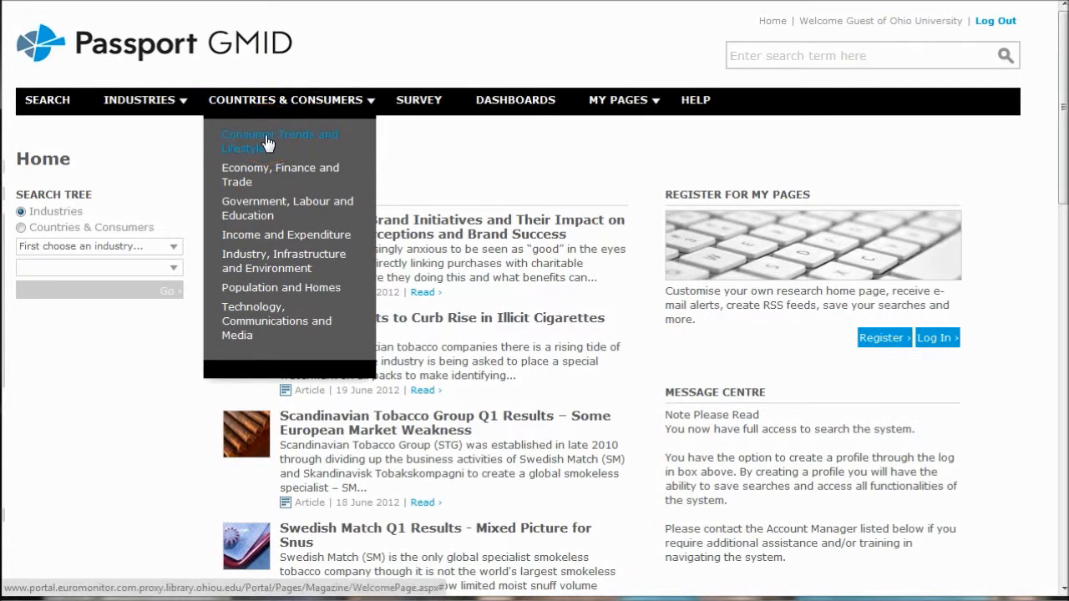
pyautogui.click(279, 142)
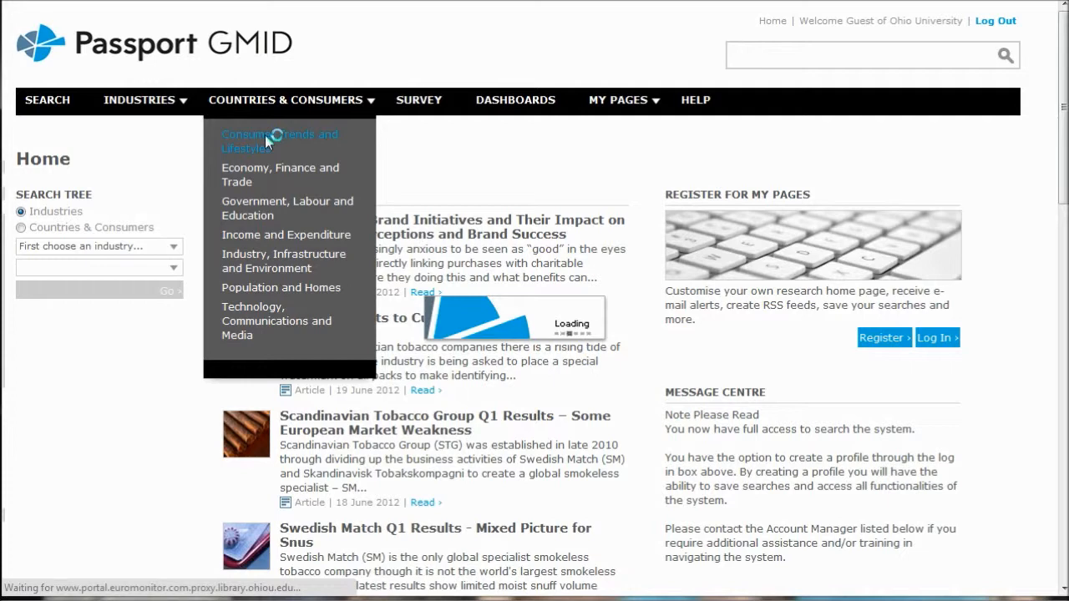
pyautogui.click(279, 141)
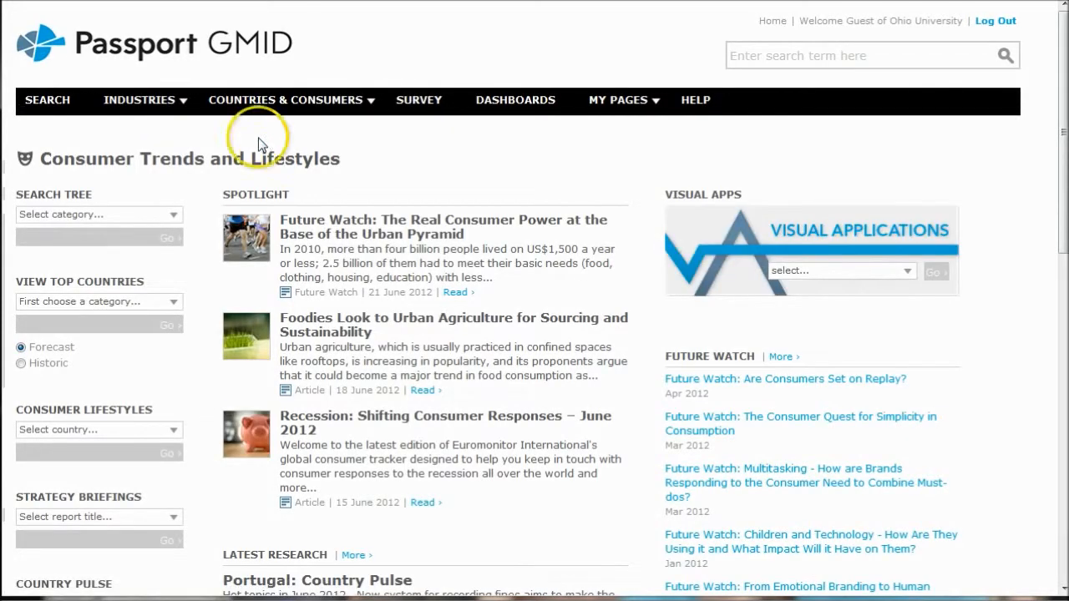
pyautogui.moveTo(172, 436)
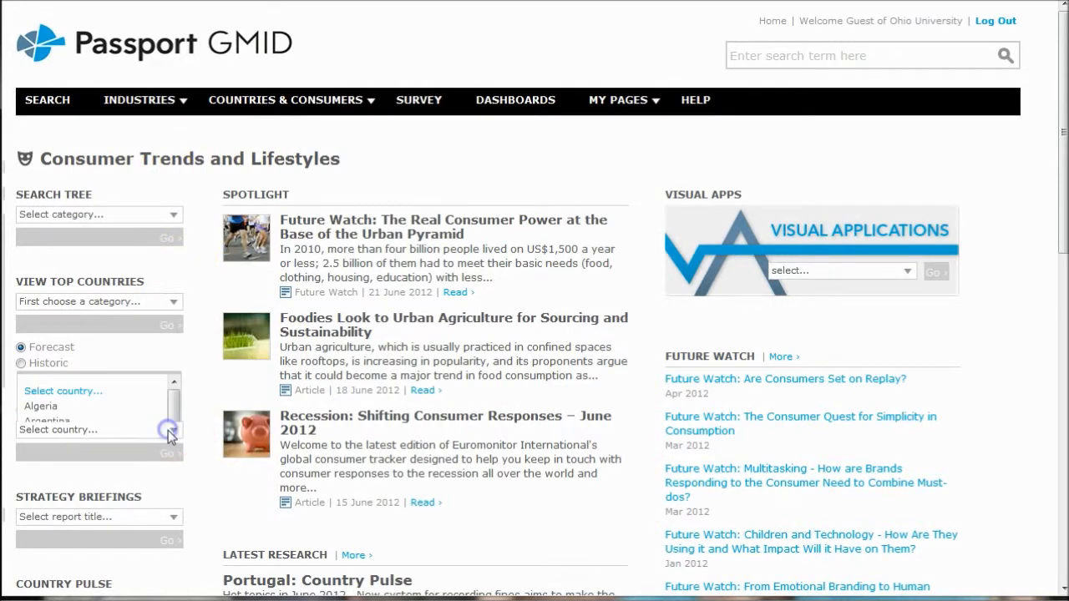
pyautogui.moveTo(168, 426); pyautogui.dragTo(180, 238)
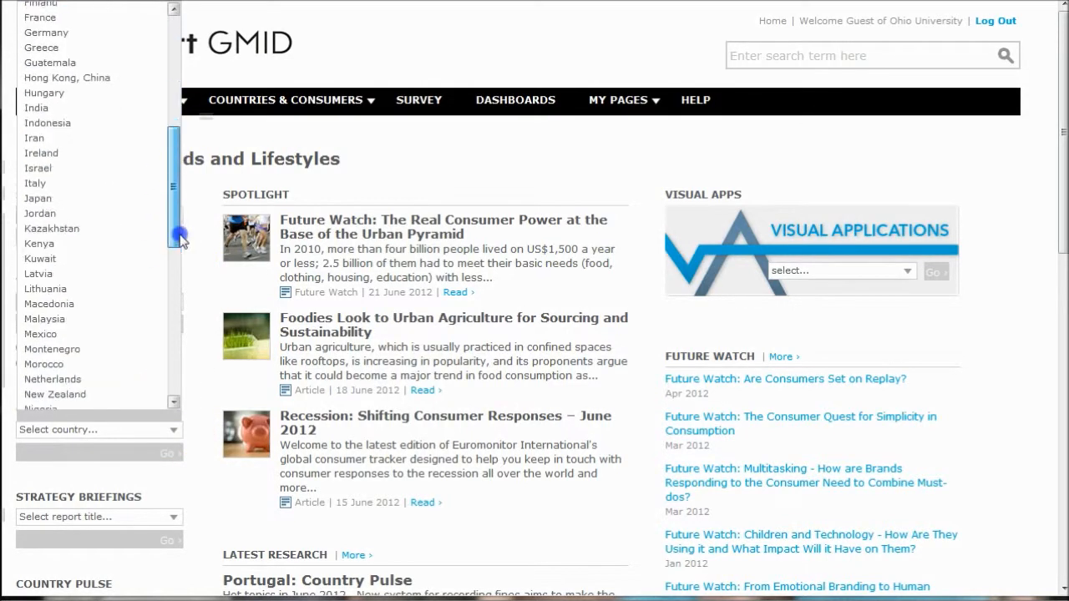
pyautogui.moveTo(180, 236); pyautogui.dragTo(192, 372)
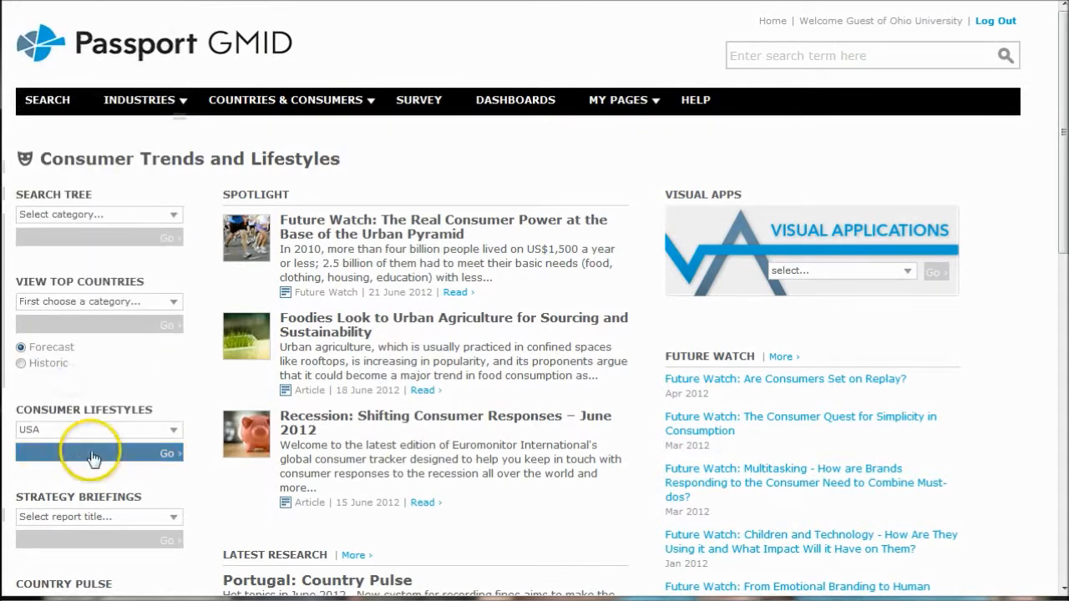
# Step: Open the Consumer Lifestyles in the US report and scroll its contents to Financial Habits
pyautogui.click(166, 453)
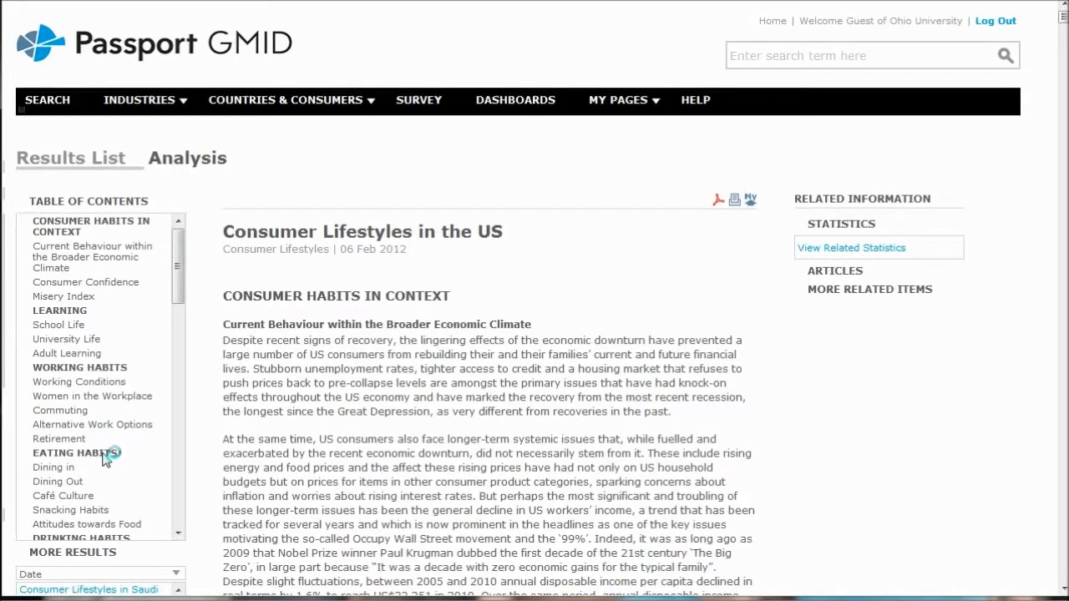
pyautogui.click(187, 158)
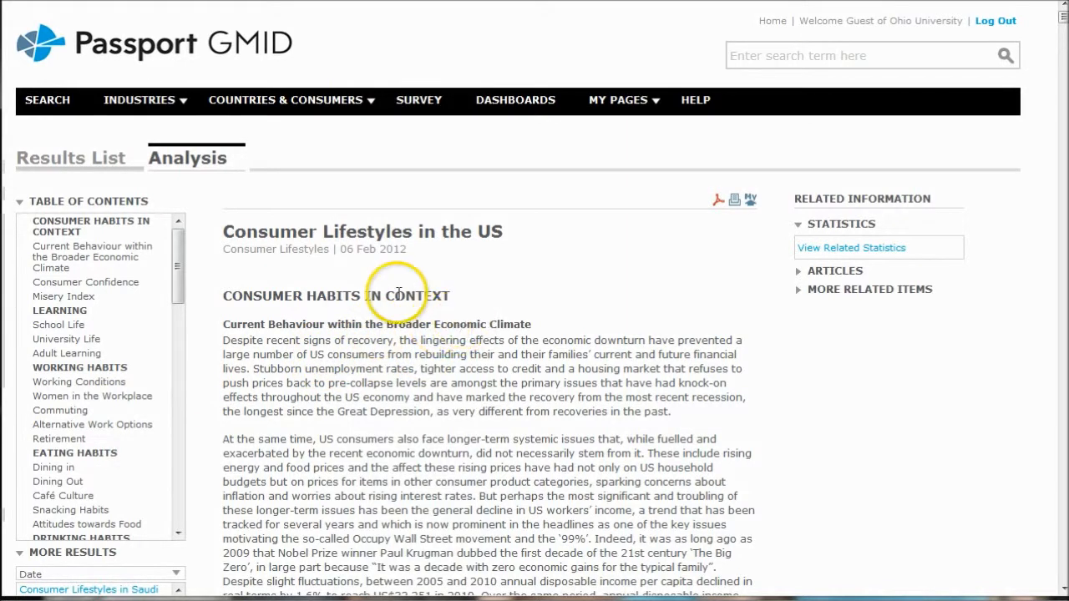
pyautogui.moveTo(407, 353)
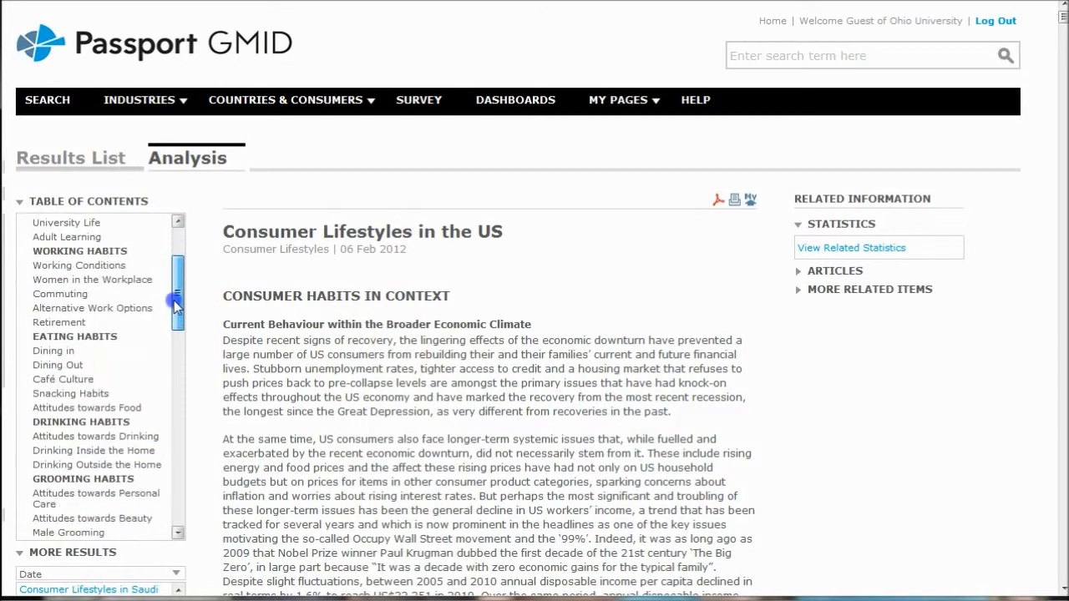
pyautogui.moveTo(176, 300); pyautogui.dragTo(175, 372)
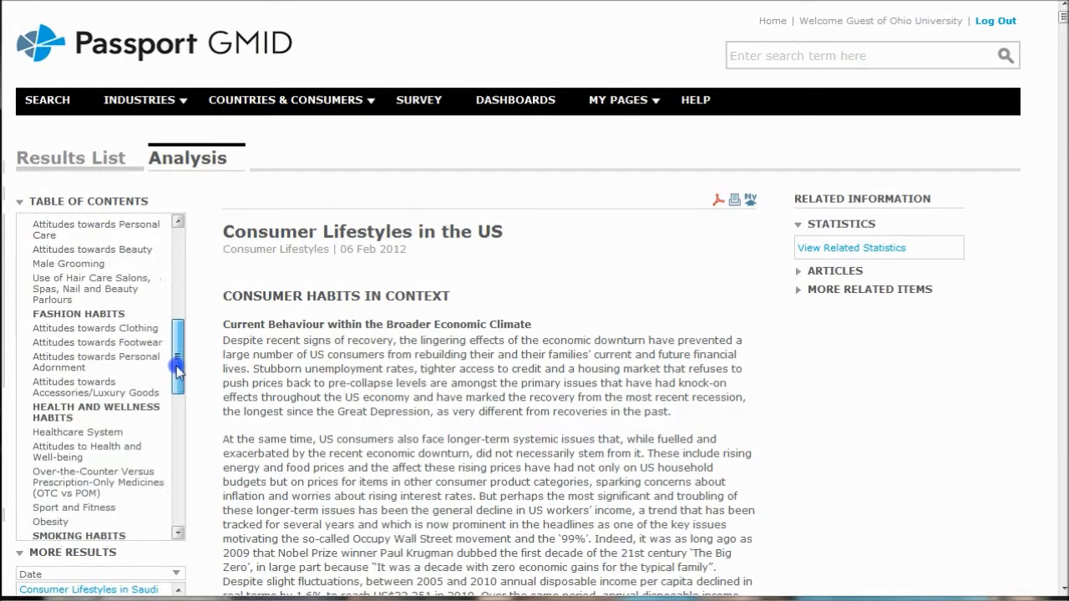
pyautogui.scroll(-3)
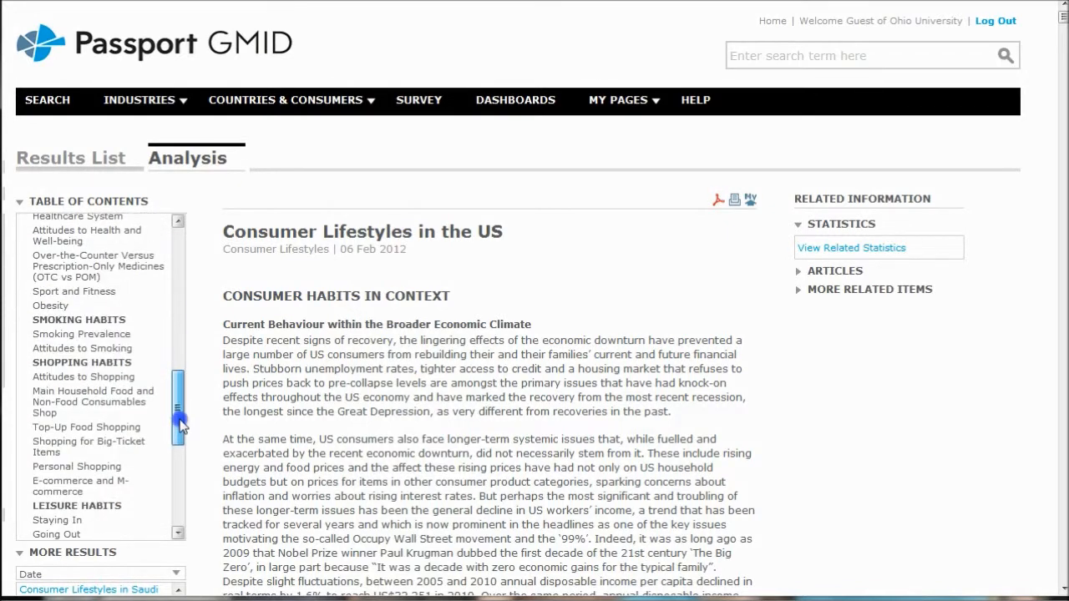
pyautogui.scroll(-3)
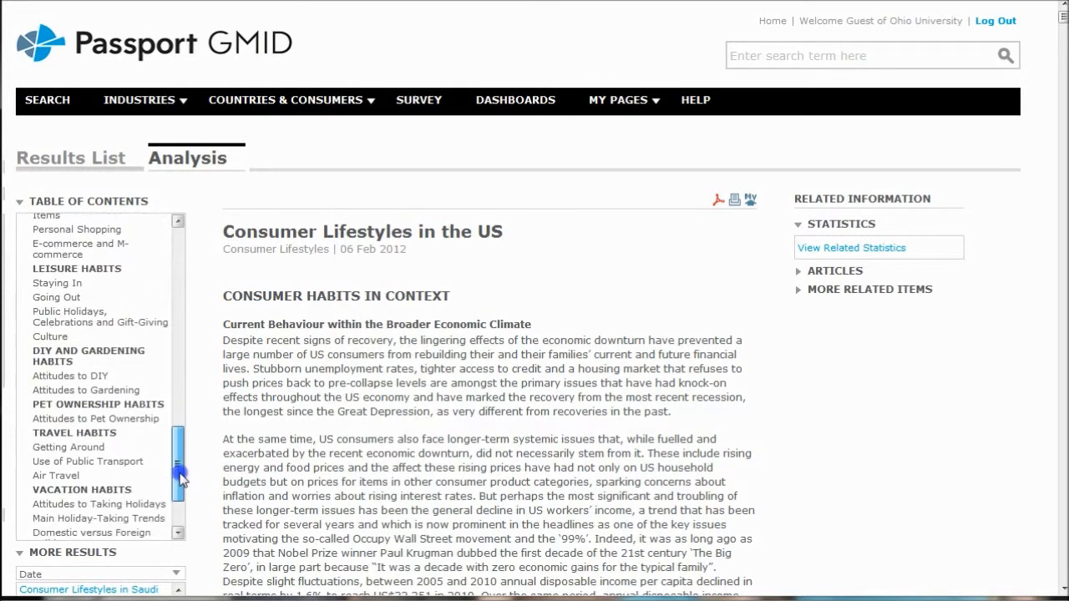
pyautogui.scroll(-3)
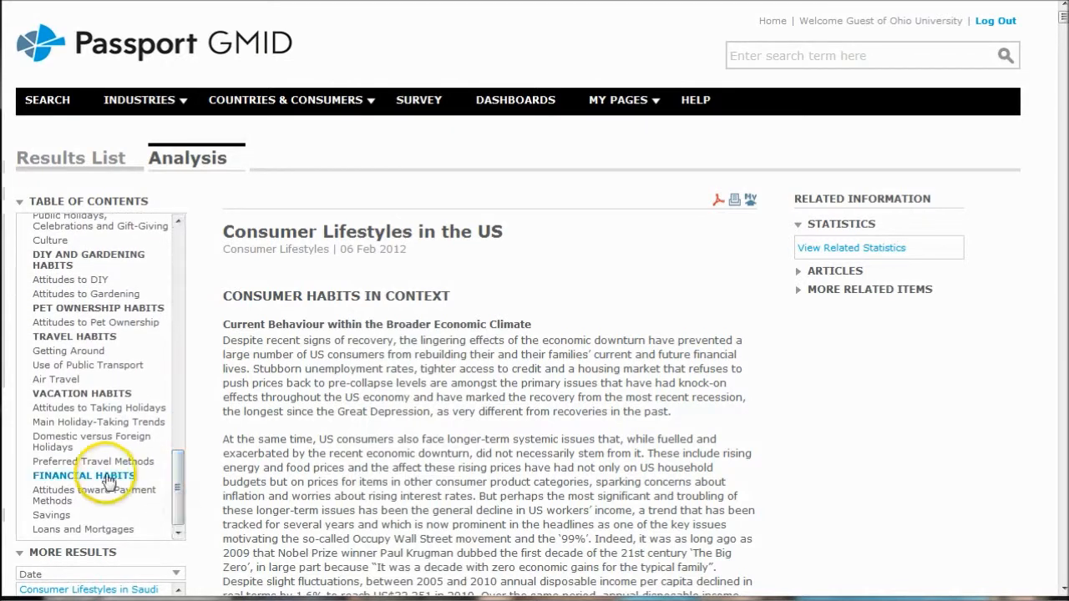
# Step: Jump to the Financial Habits section, read through it, and return to the top
pyautogui.click(84, 475)
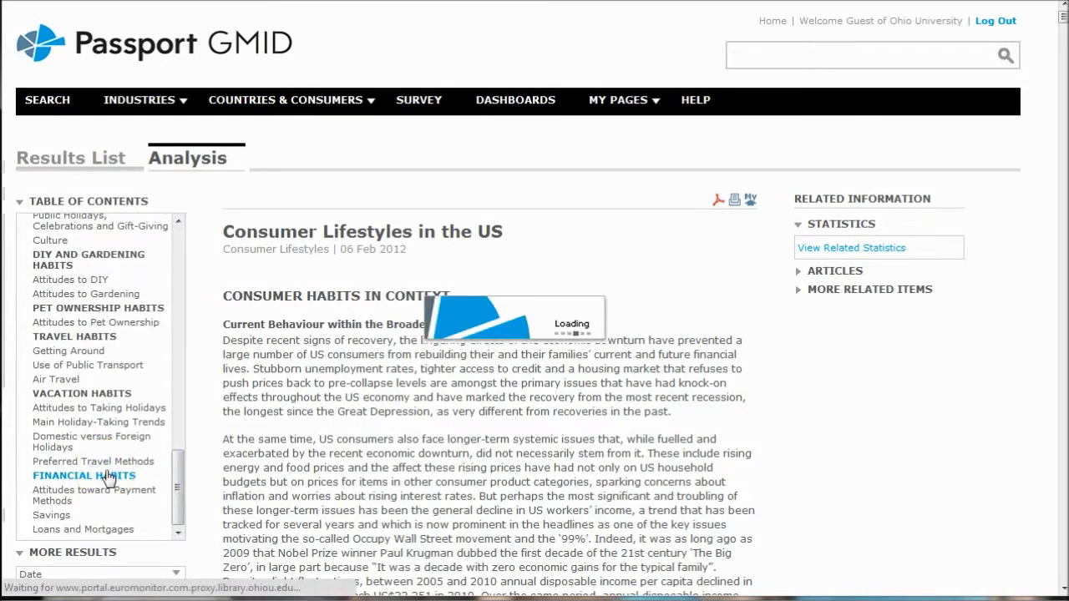
pyautogui.click(83, 476)
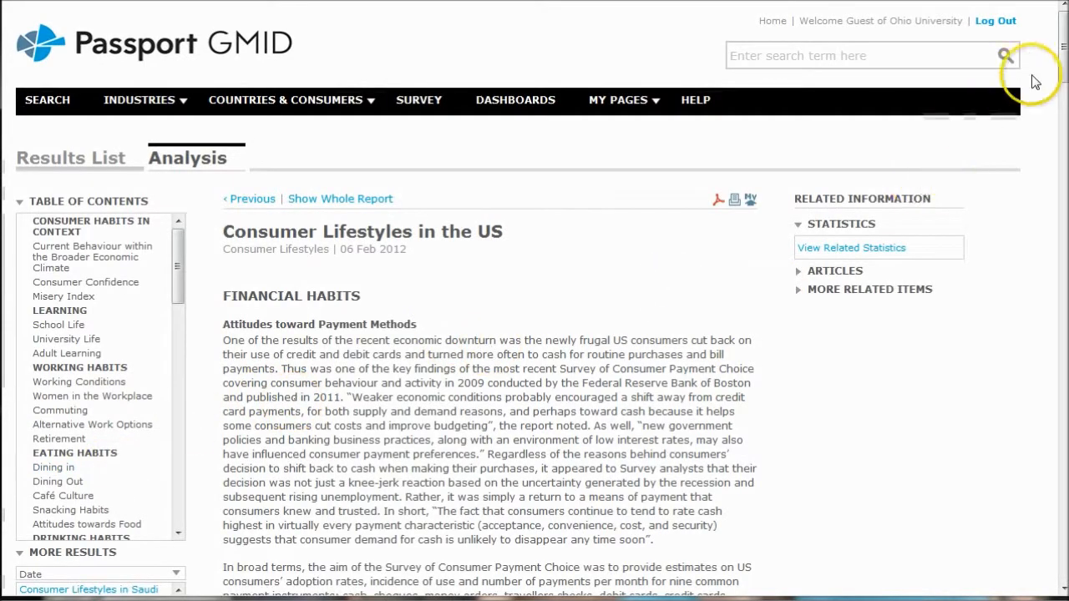
pyautogui.scroll(-3)
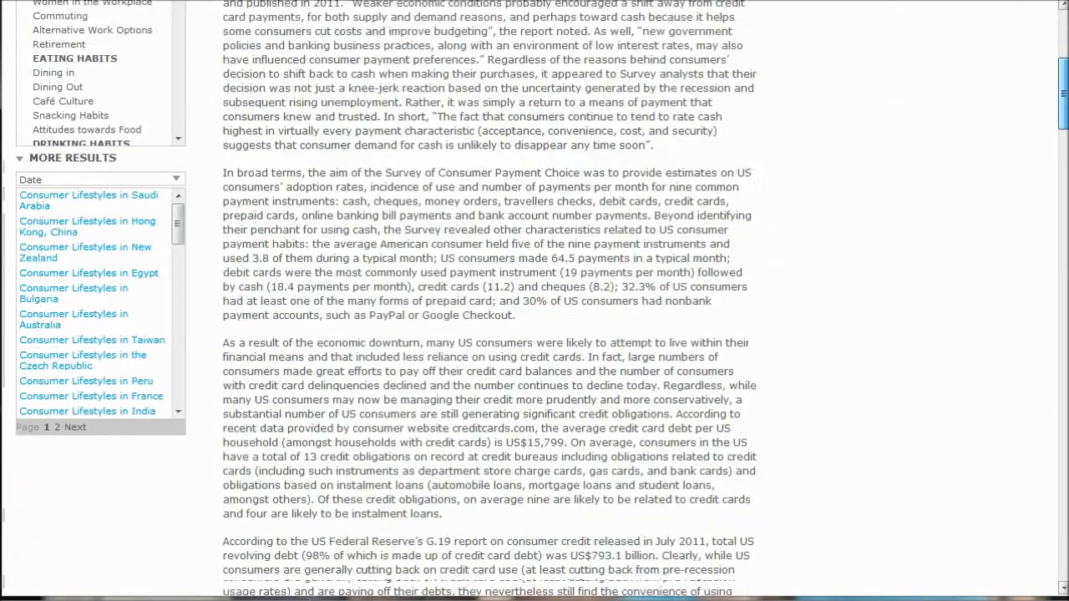
pyautogui.scroll(-3)
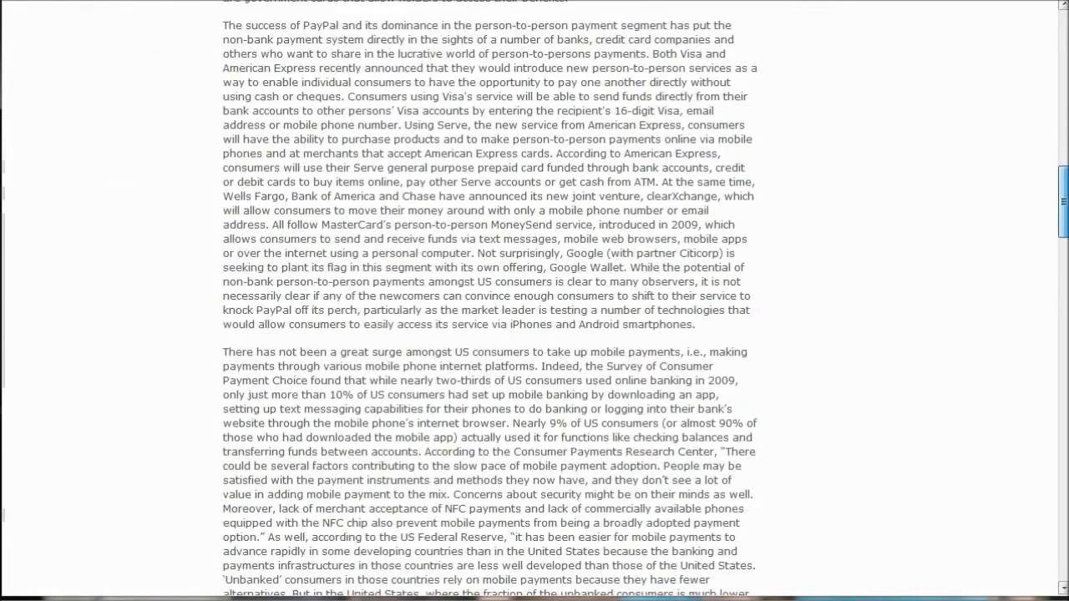
pyautogui.scroll(-3)
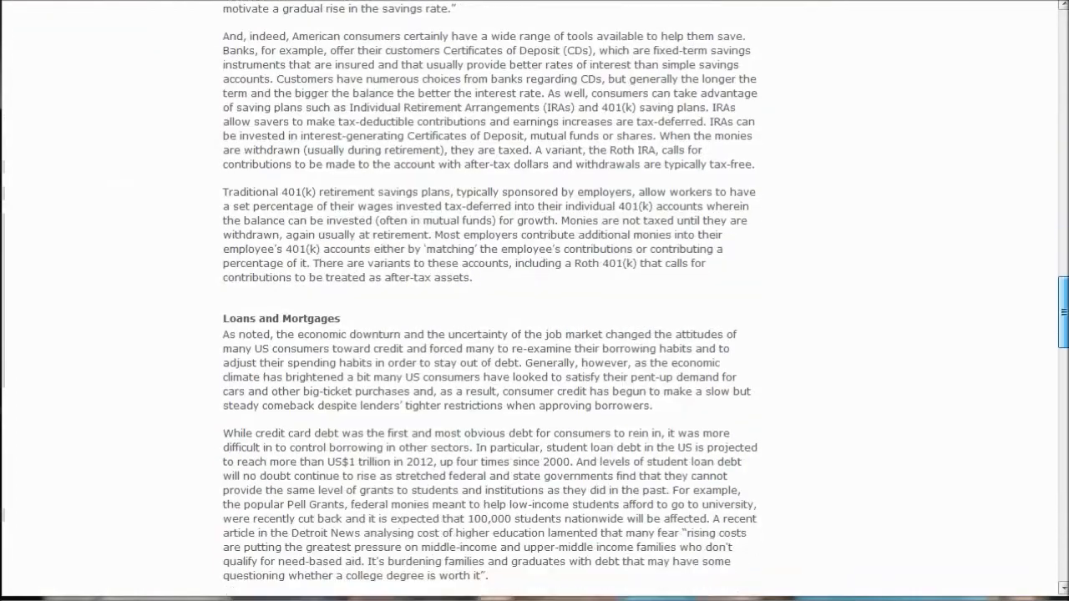
pyautogui.scroll(-3)
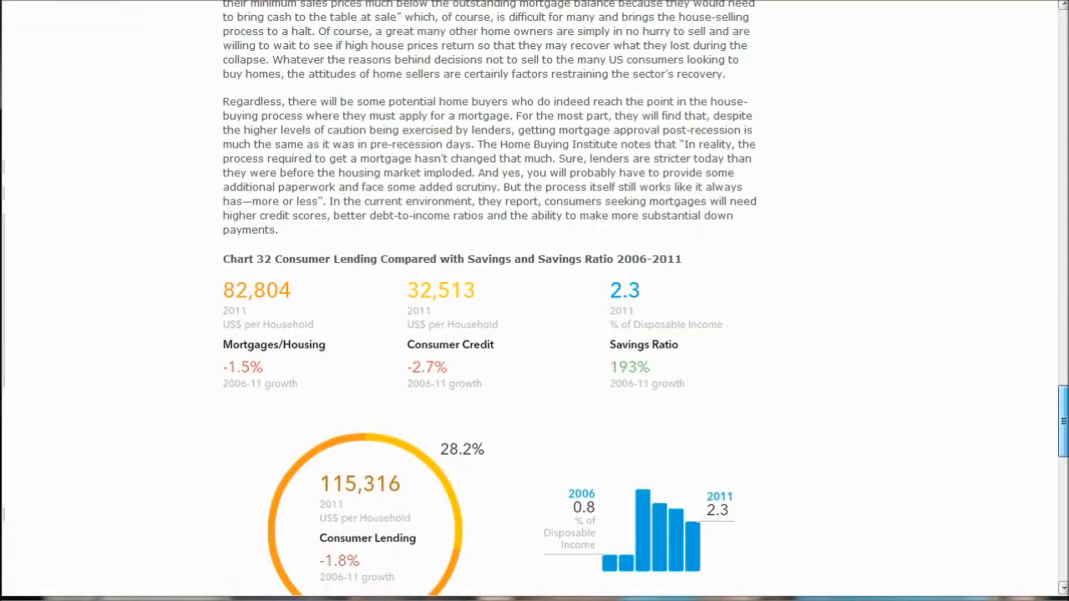
pyautogui.scroll(-3)
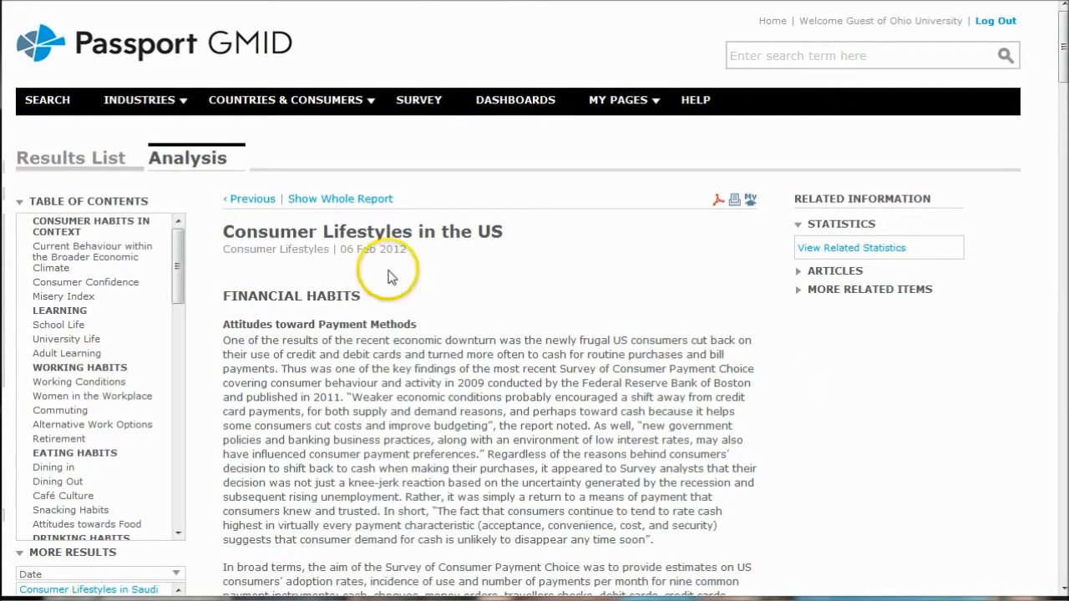
pyautogui.click(138, 99)
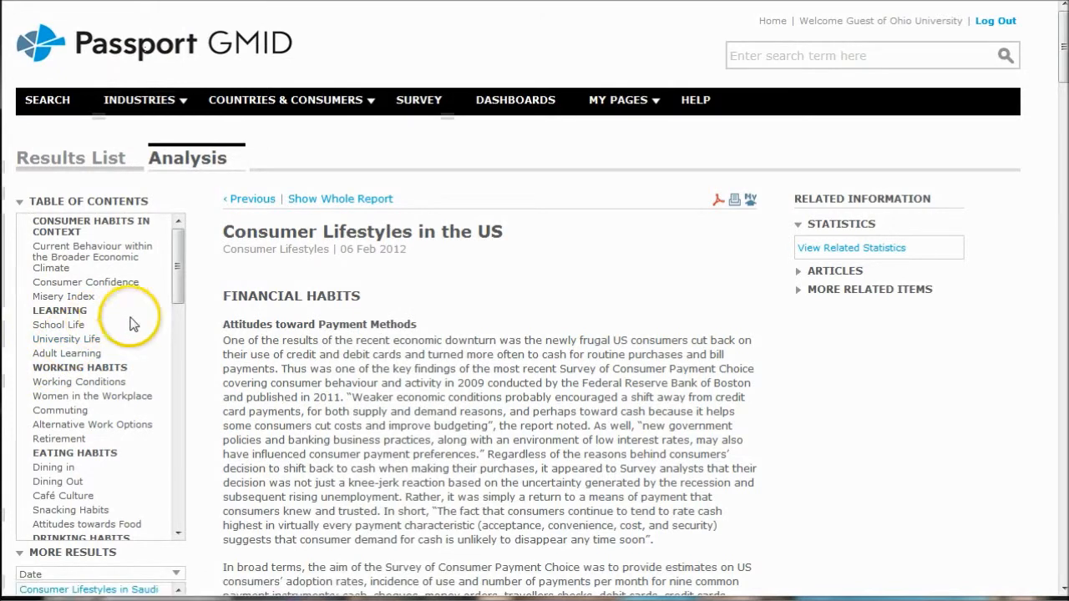
pyautogui.moveTo(262, 268)
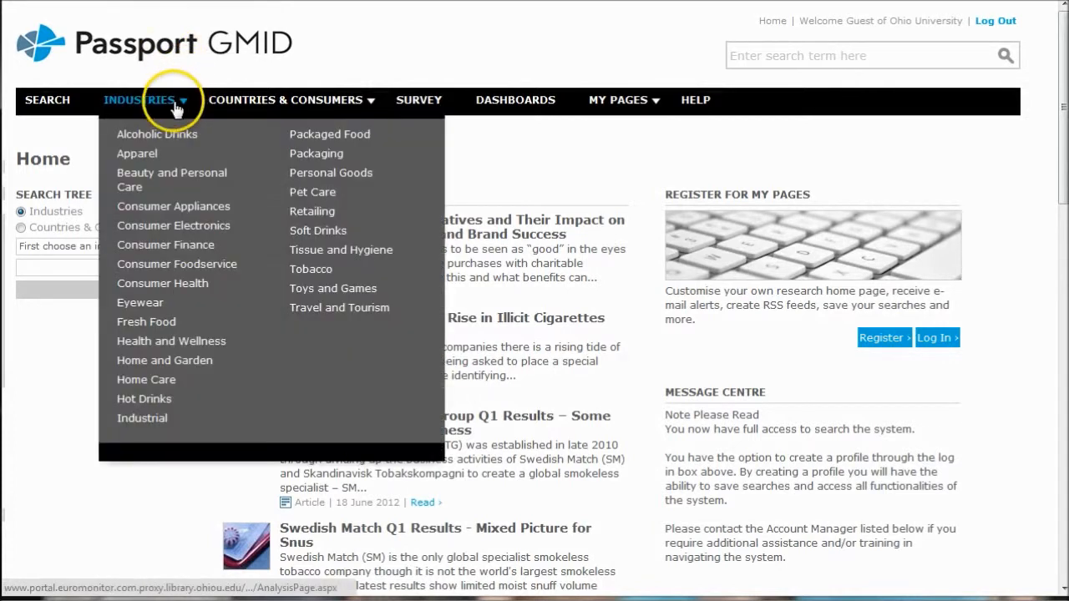
pyautogui.moveTo(166, 245)
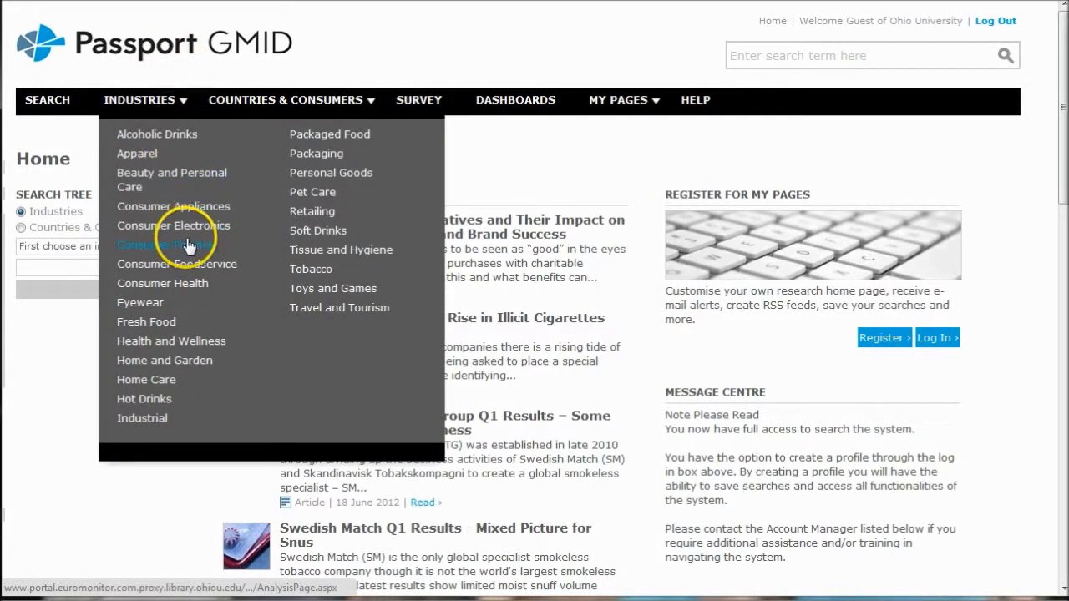
pyautogui.moveTo(165, 245)
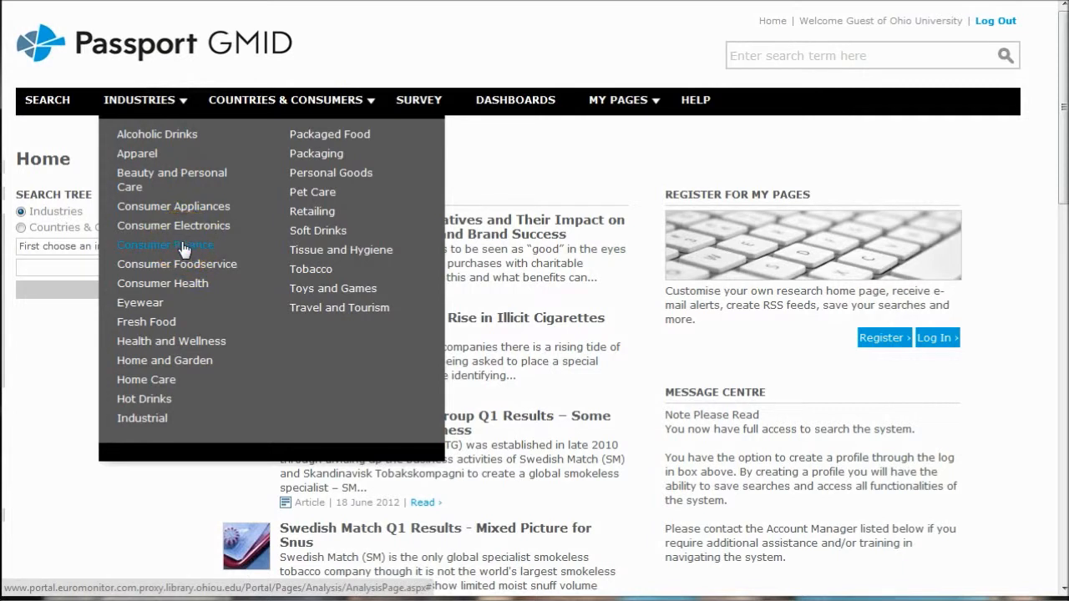
# Step: Open the Consumer Finance industry page and submit Consumer Finance in the search tree
pyautogui.click(165, 245)
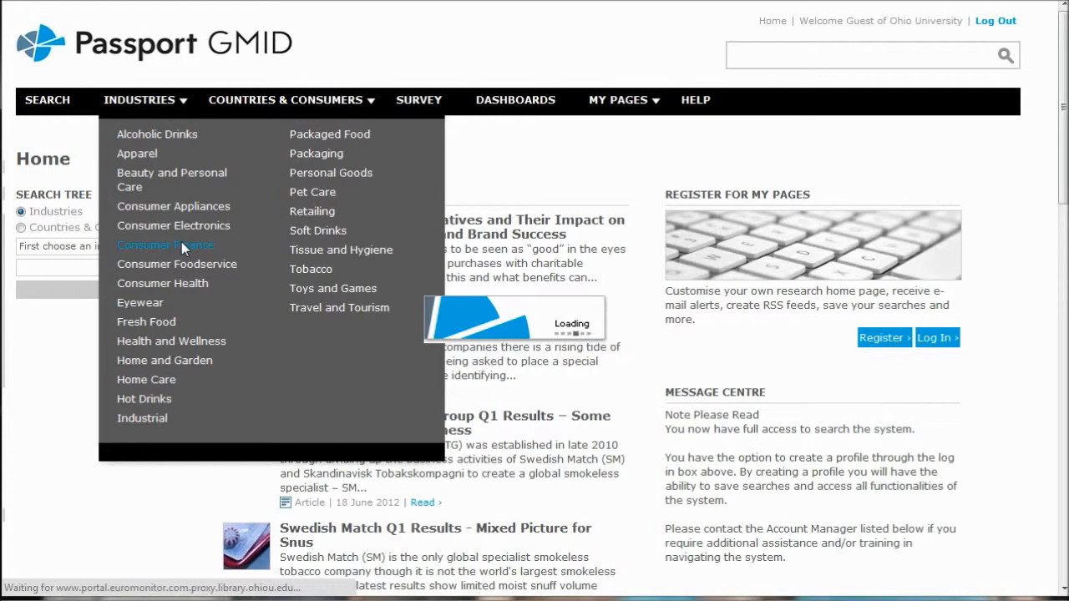
pyautogui.click(166, 245)
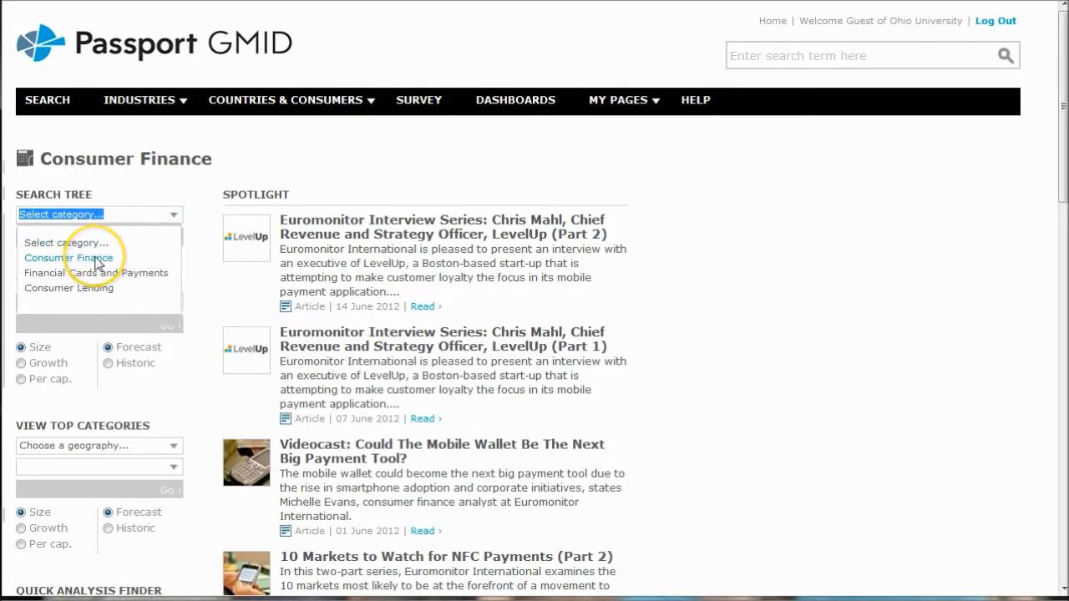
pyautogui.click(69, 257)
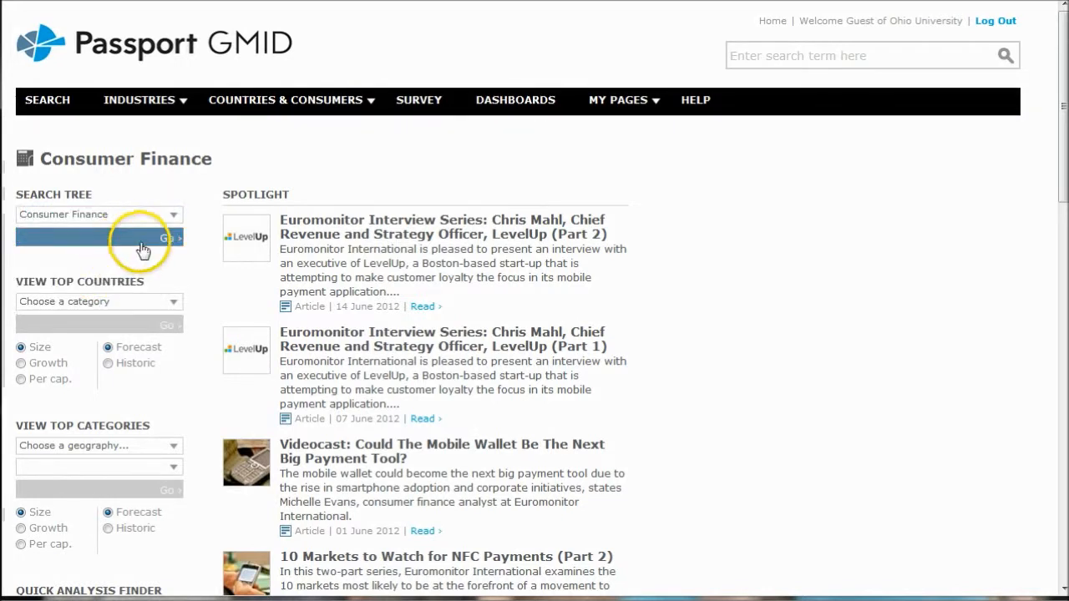
pyautogui.click(167, 239)
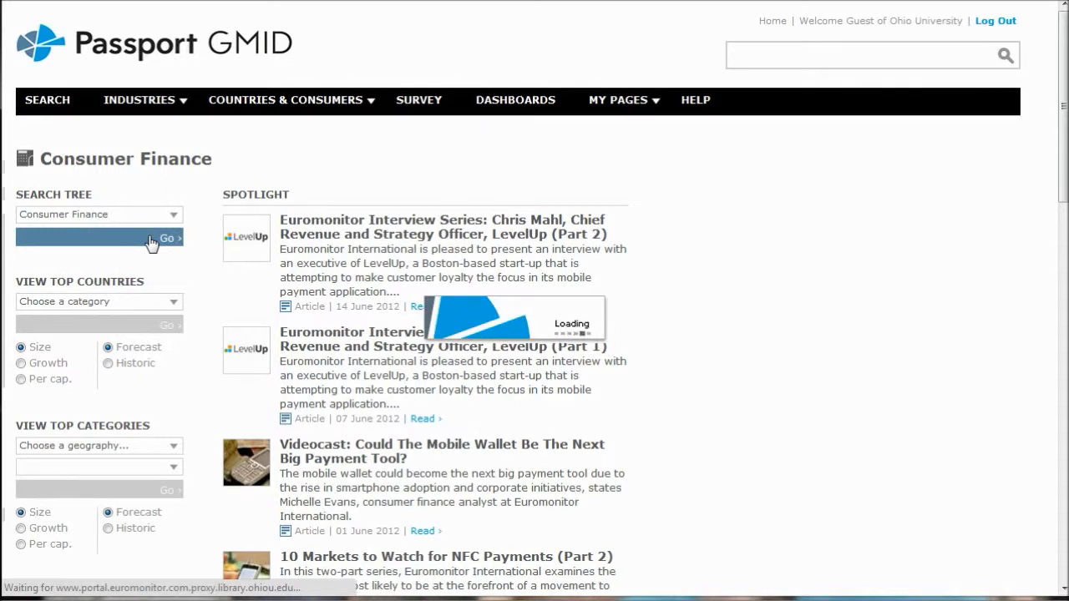
# Step: Tick Financial Cards in Circulation with ATM, Personal Charge Card and Credit Function categories
pyautogui.click(167, 238)
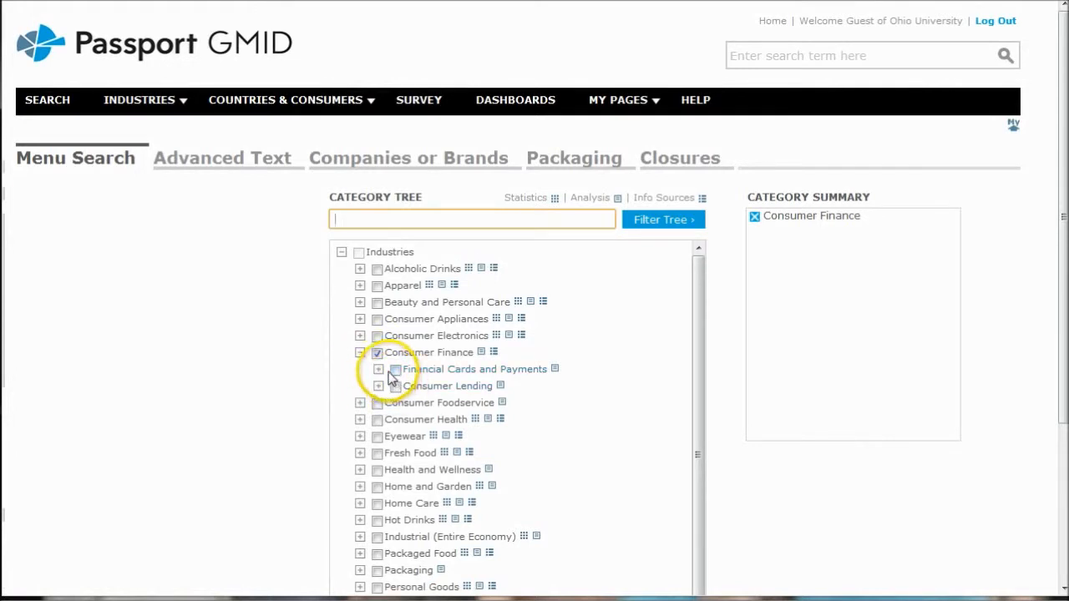
pyautogui.click(378, 369)
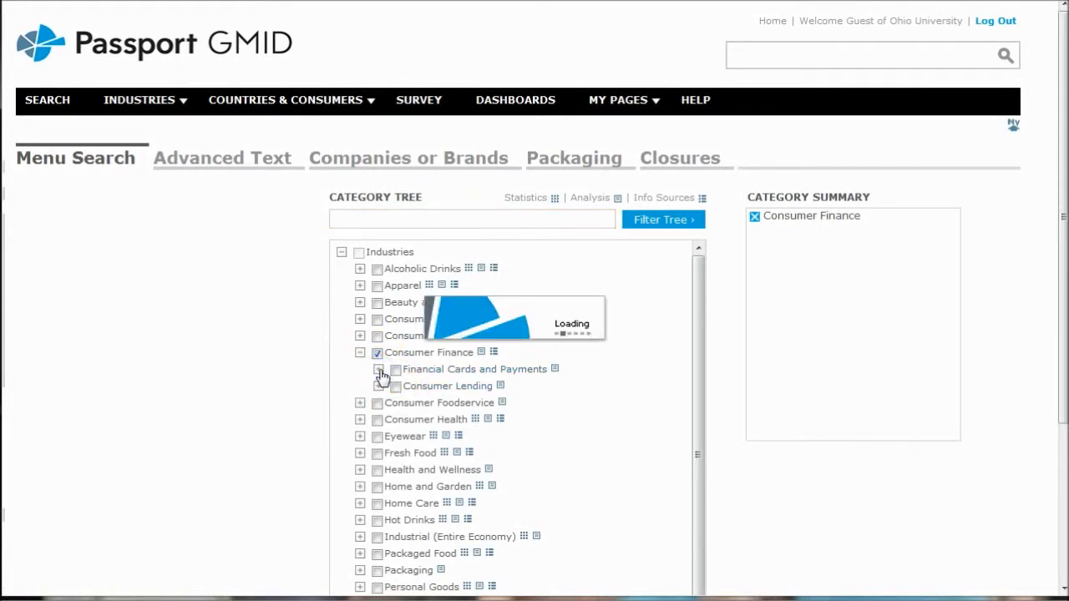
pyautogui.click(376, 369)
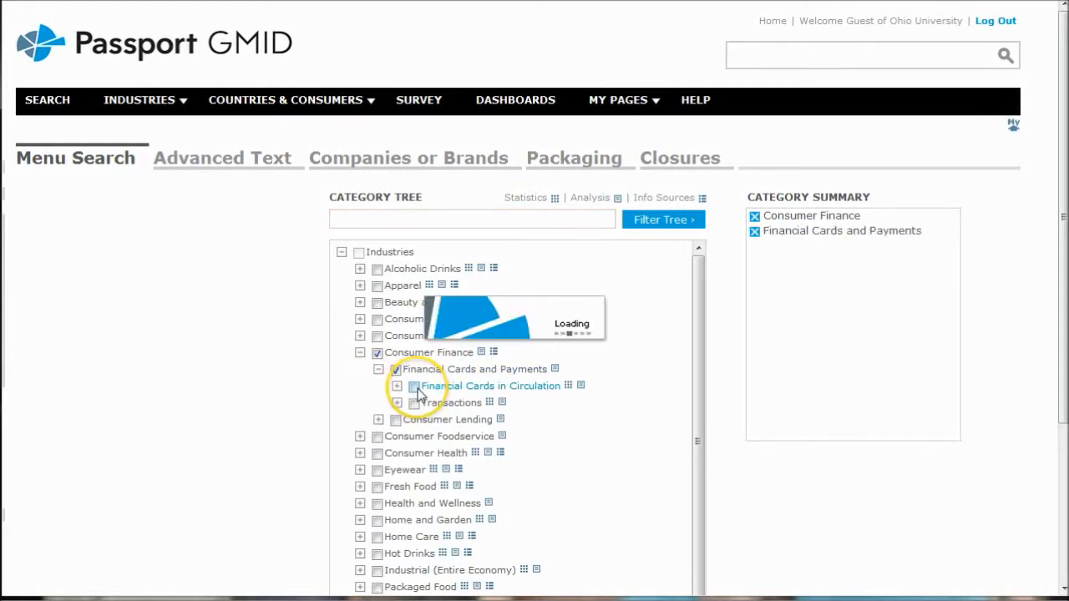
pyautogui.click(412, 386)
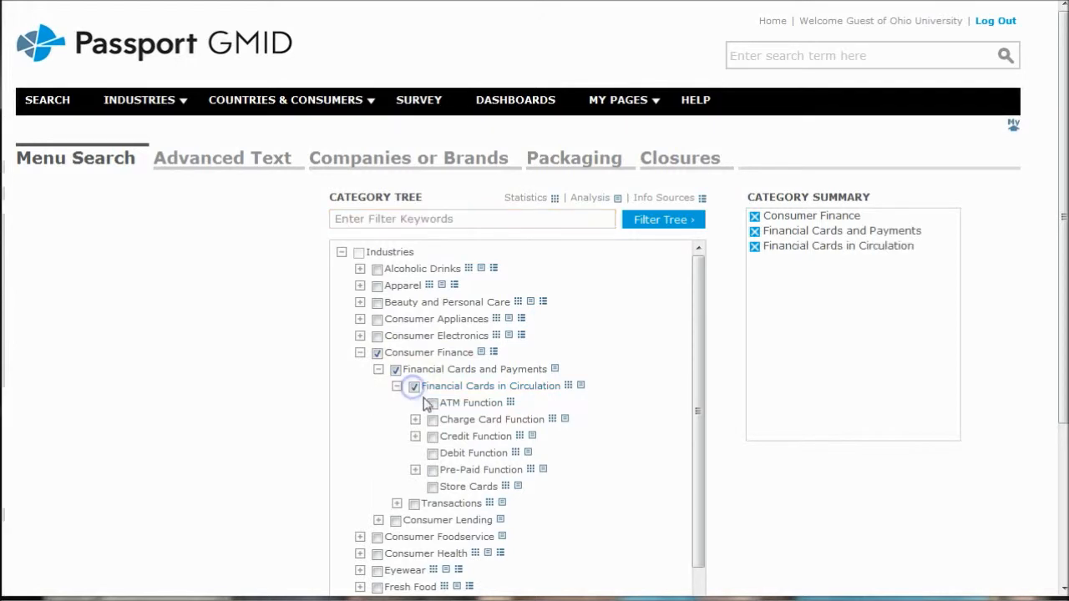
pyautogui.click(433, 402)
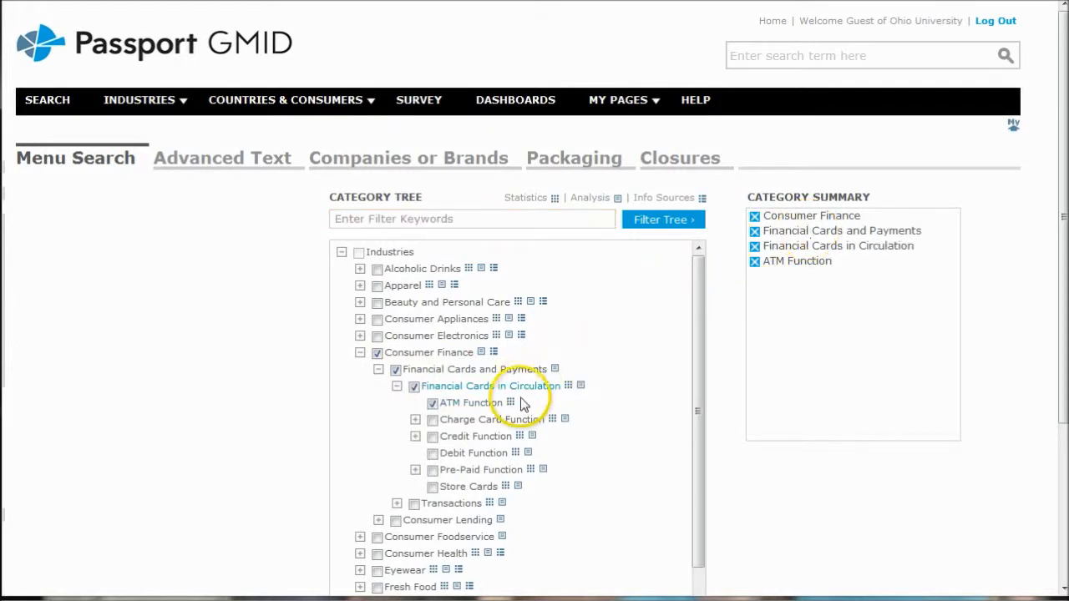
pyautogui.click(415, 419)
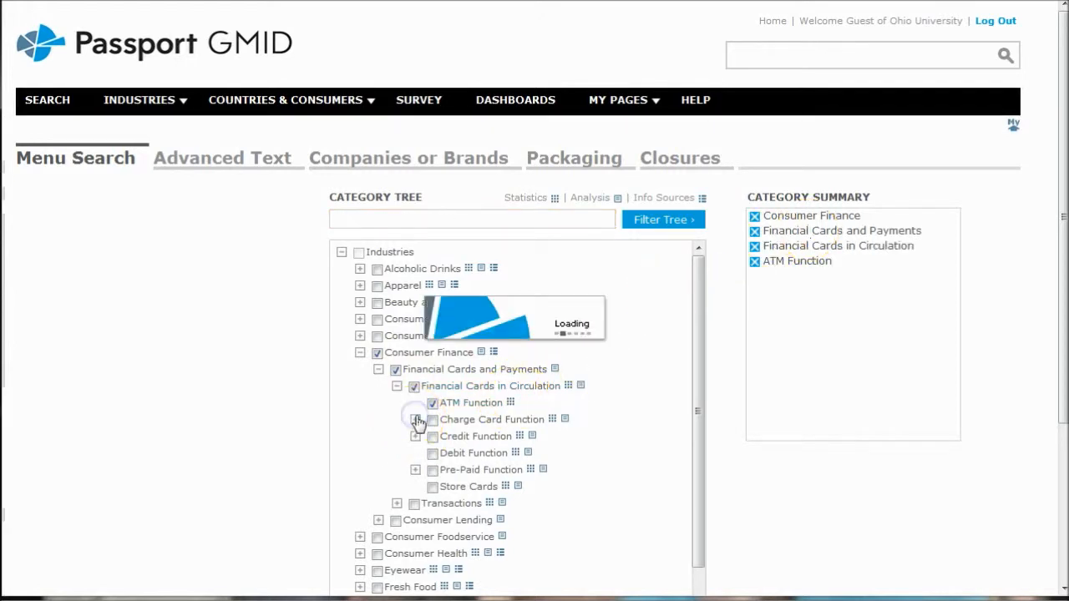
pyautogui.click(416, 420)
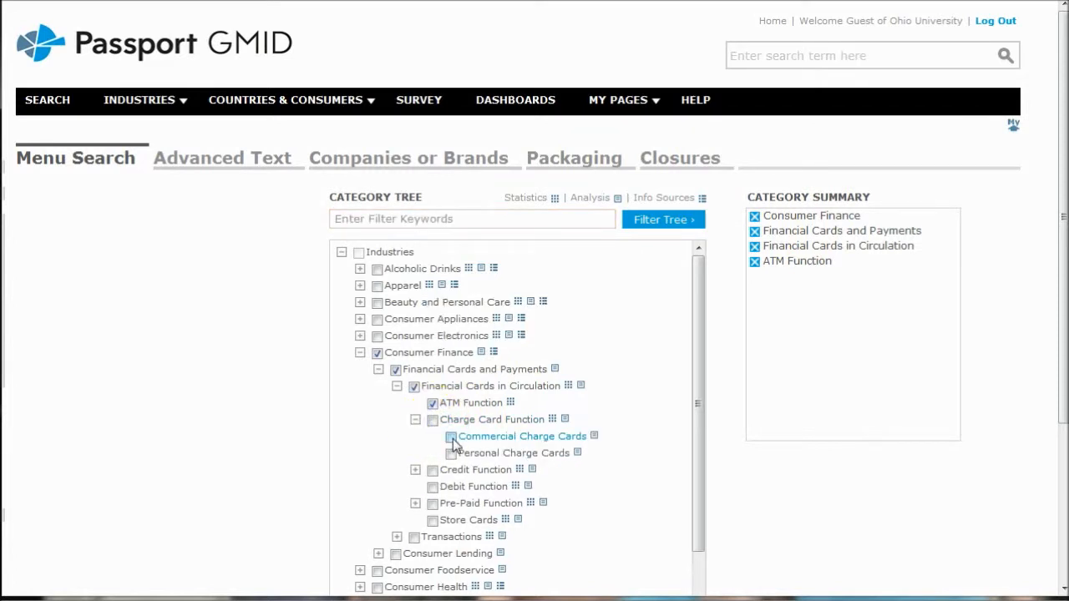
pyautogui.click(450, 453)
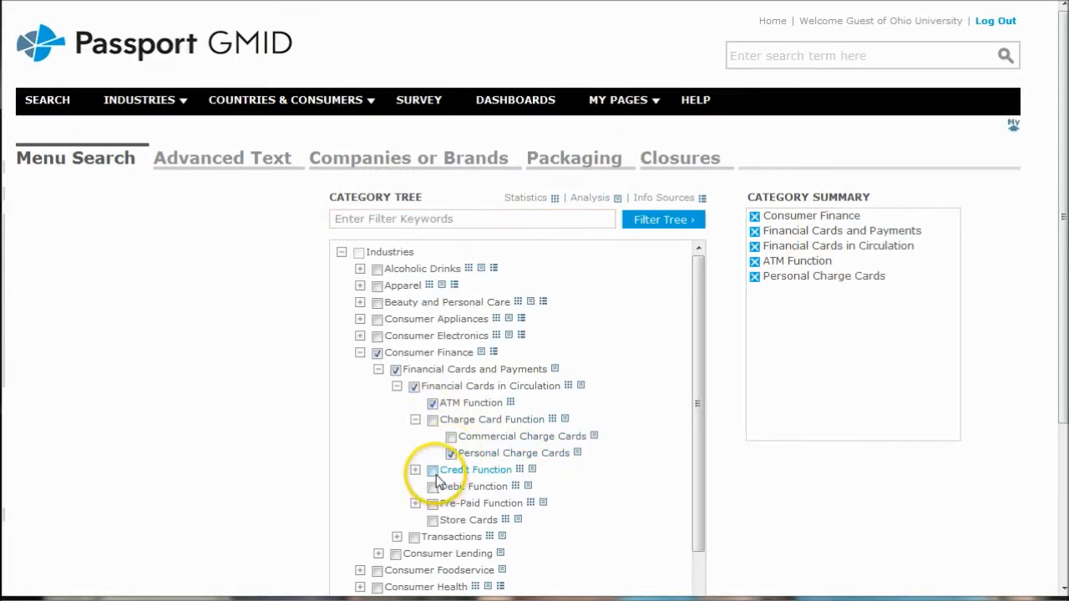
pyautogui.click(433, 470)
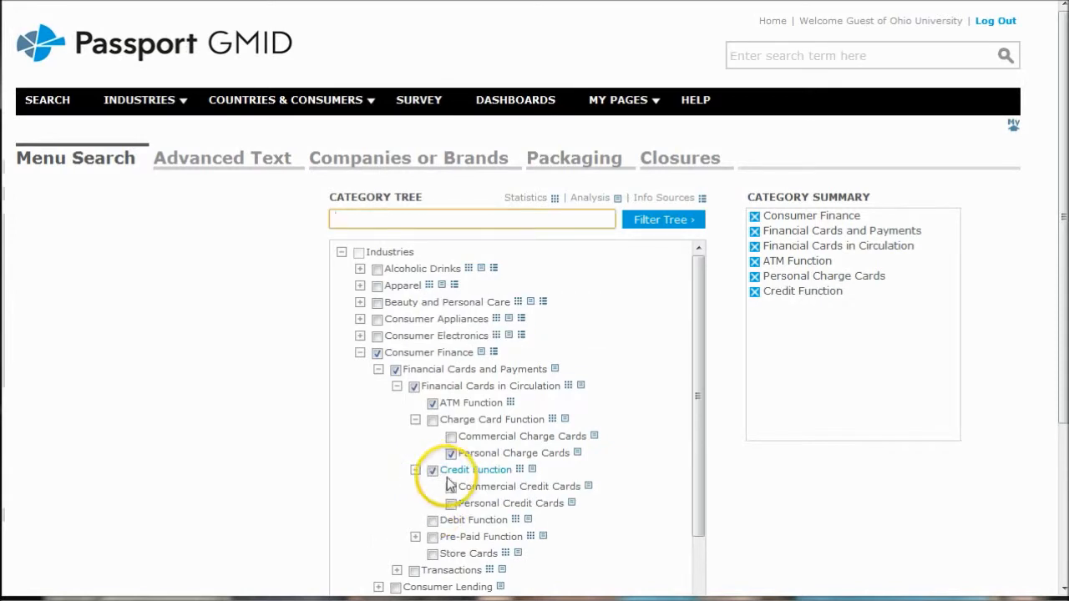
pyautogui.click(432, 470)
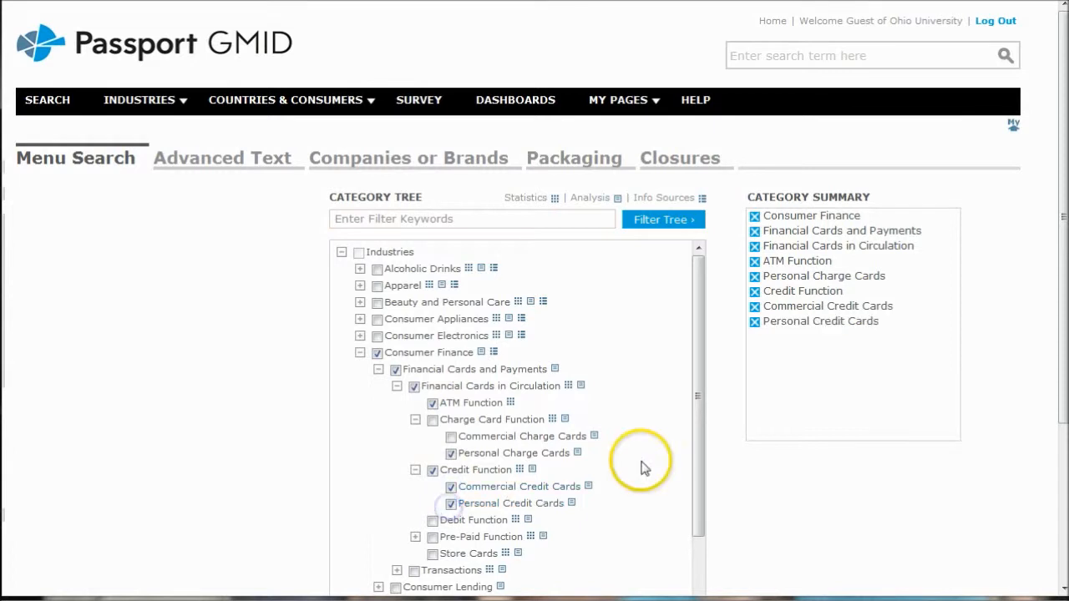
# Step: Tick the Debit Function, Pre-Paid Function and Store Cards categories
pyautogui.scroll(-3)
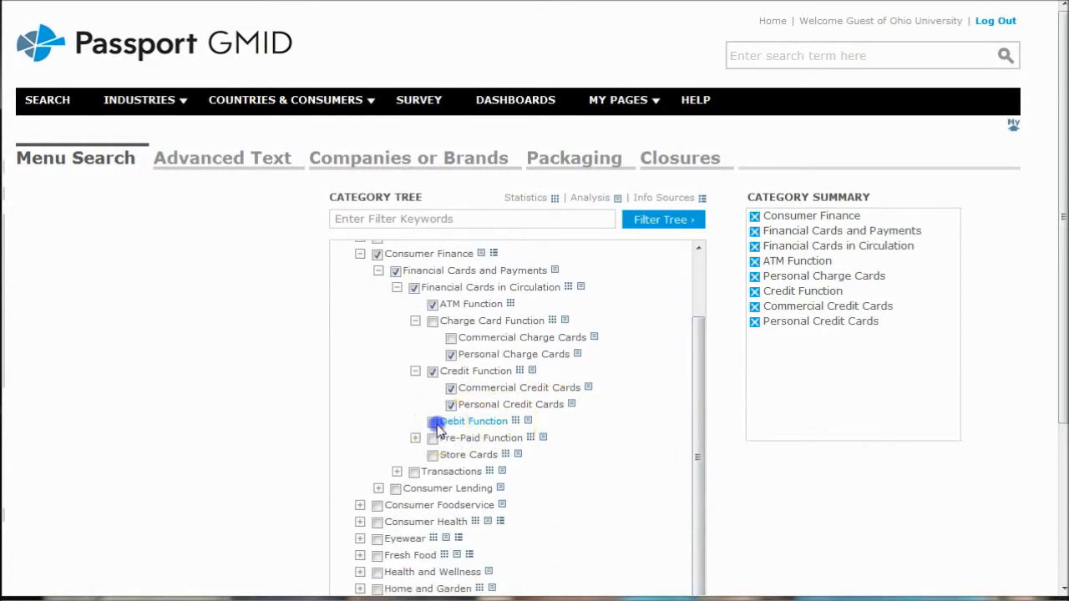
pyautogui.click(433, 421)
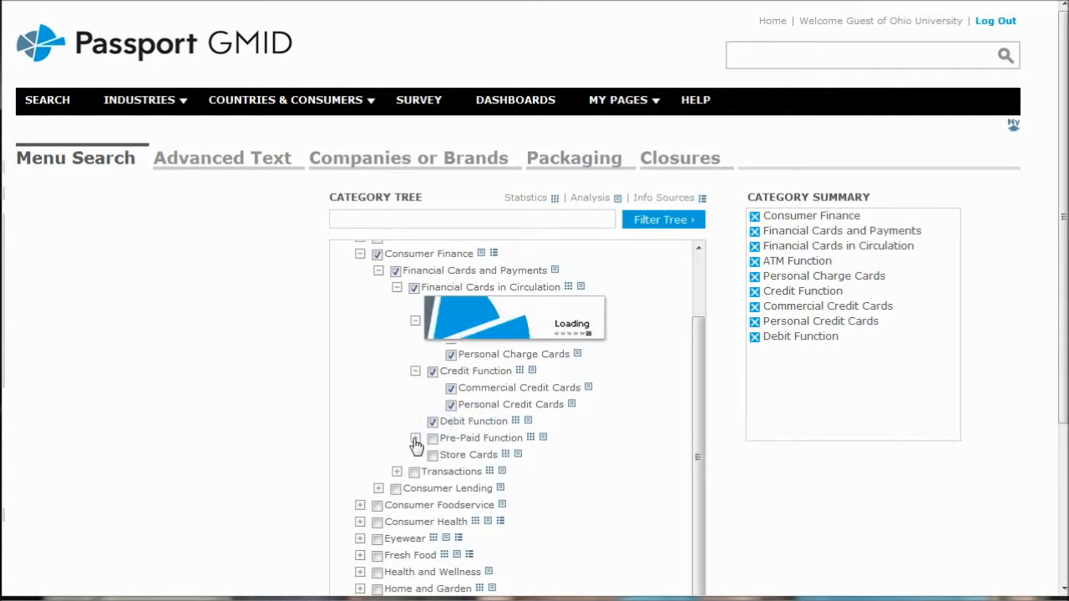
pyautogui.click(415, 438)
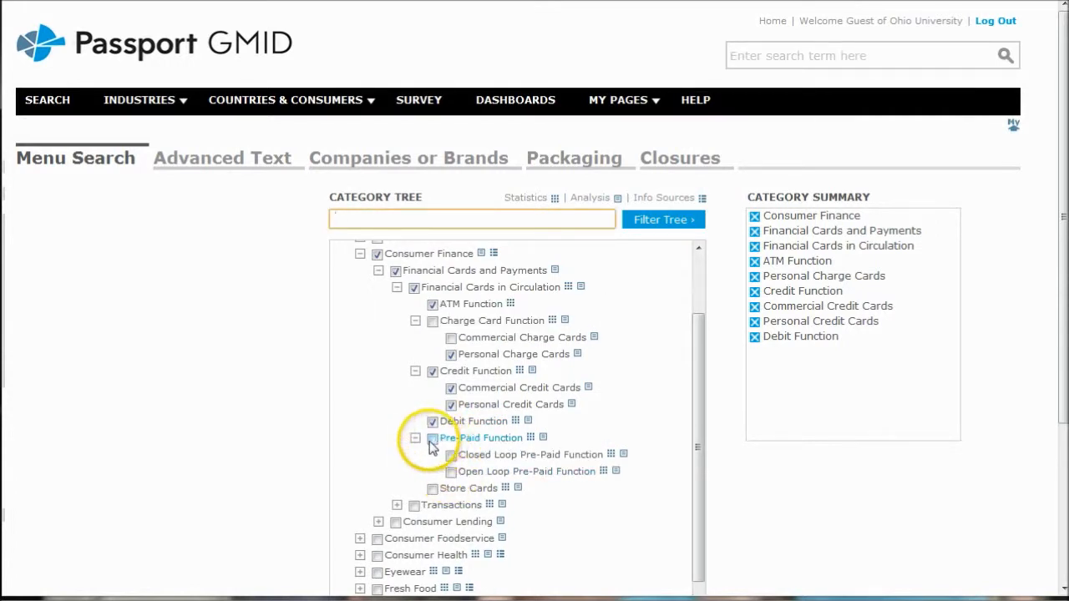
pyautogui.click(433, 438)
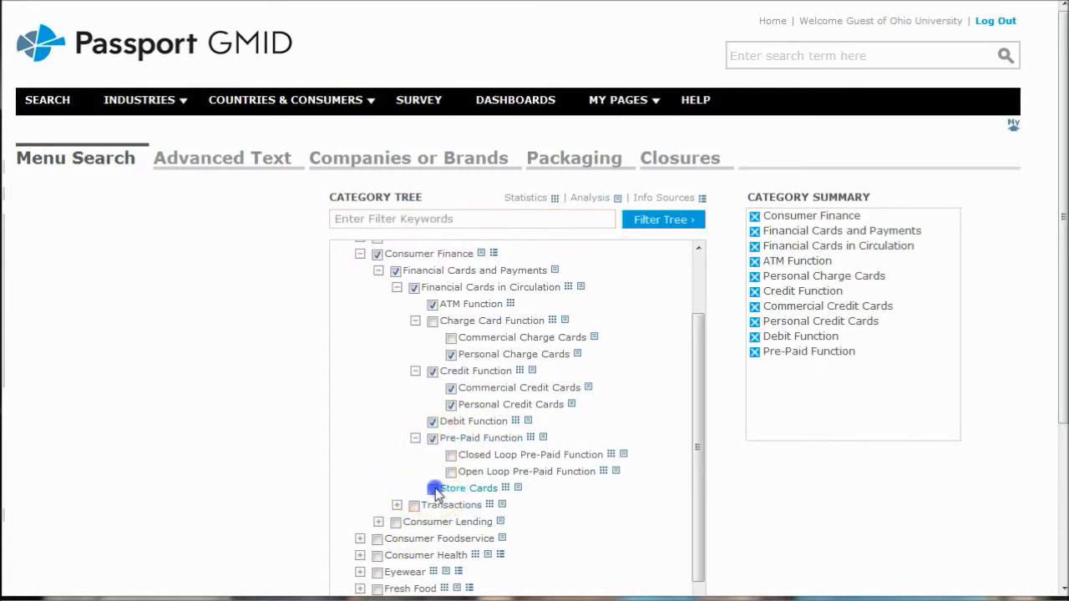
pyautogui.click(432, 489)
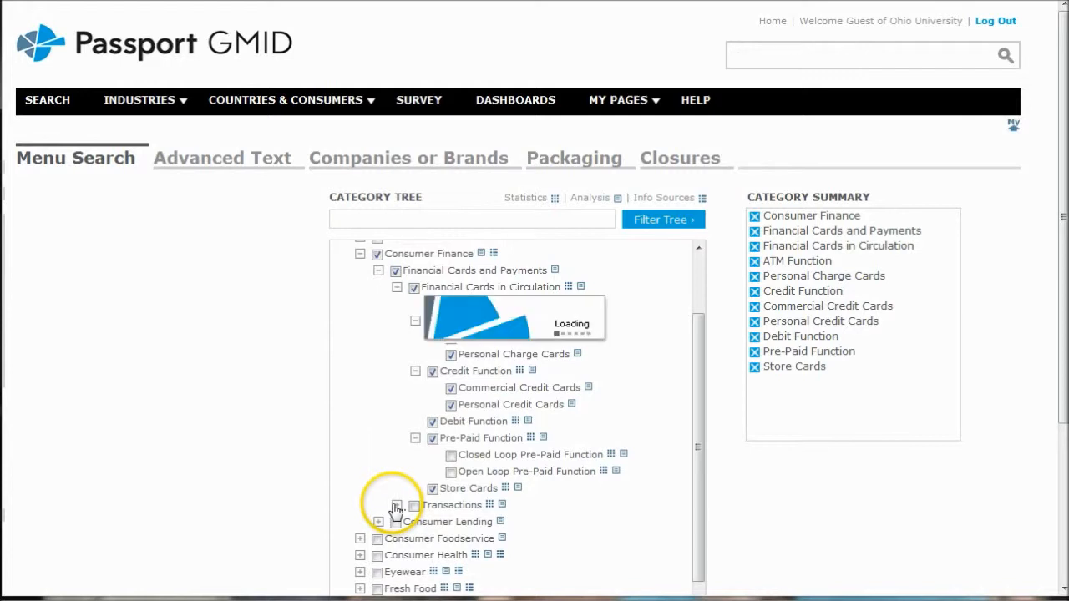
# Step: Tick Transactions with Total Cards, ATM and Card Payment Transactions subcategories
pyautogui.click(395, 505)
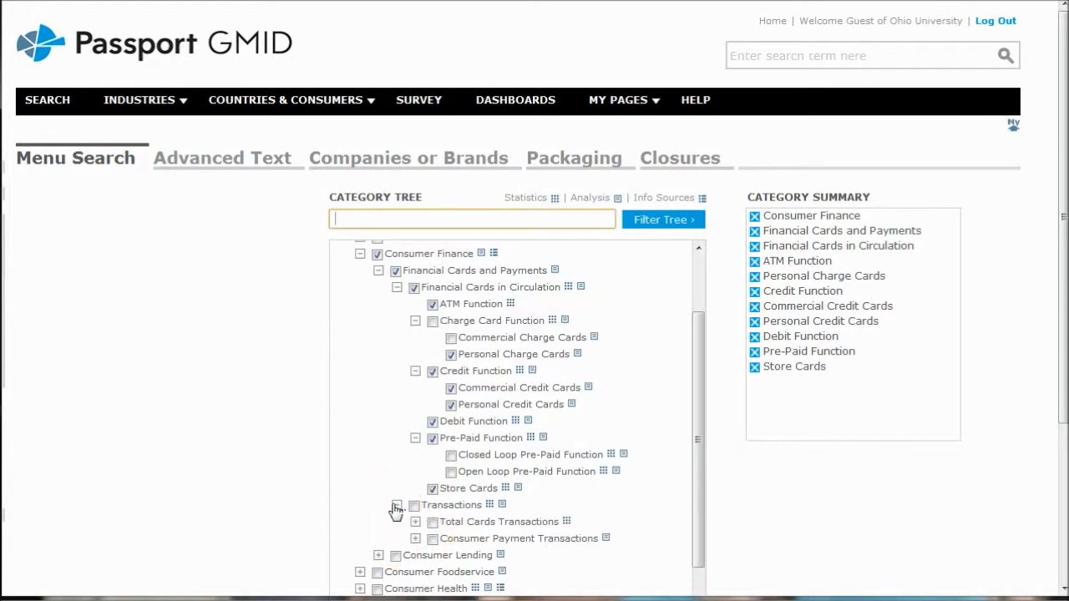
pyautogui.click(432, 521)
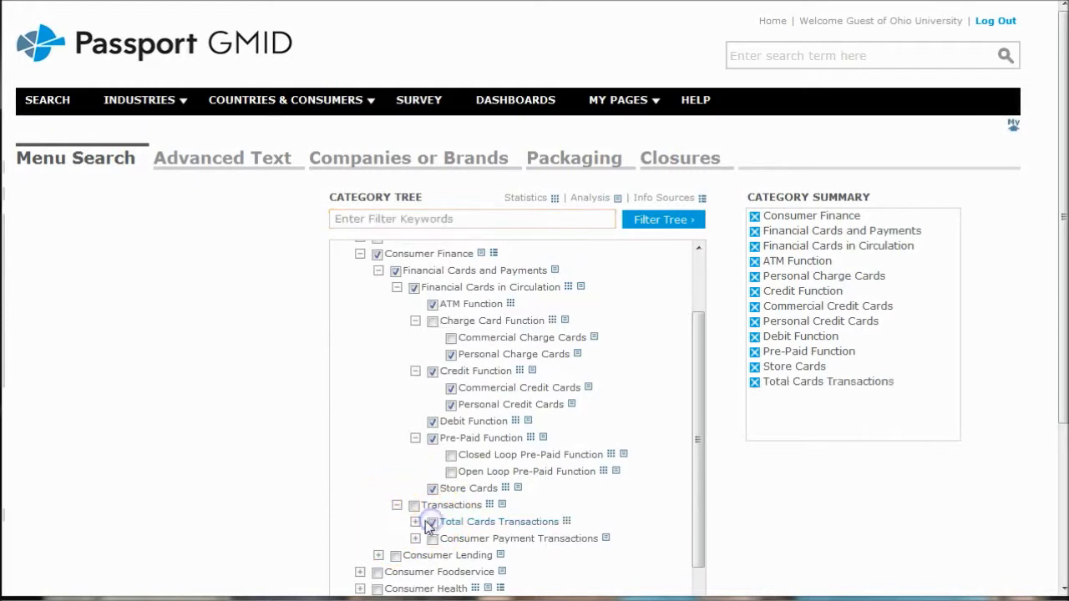
pyautogui.click(416, 521)
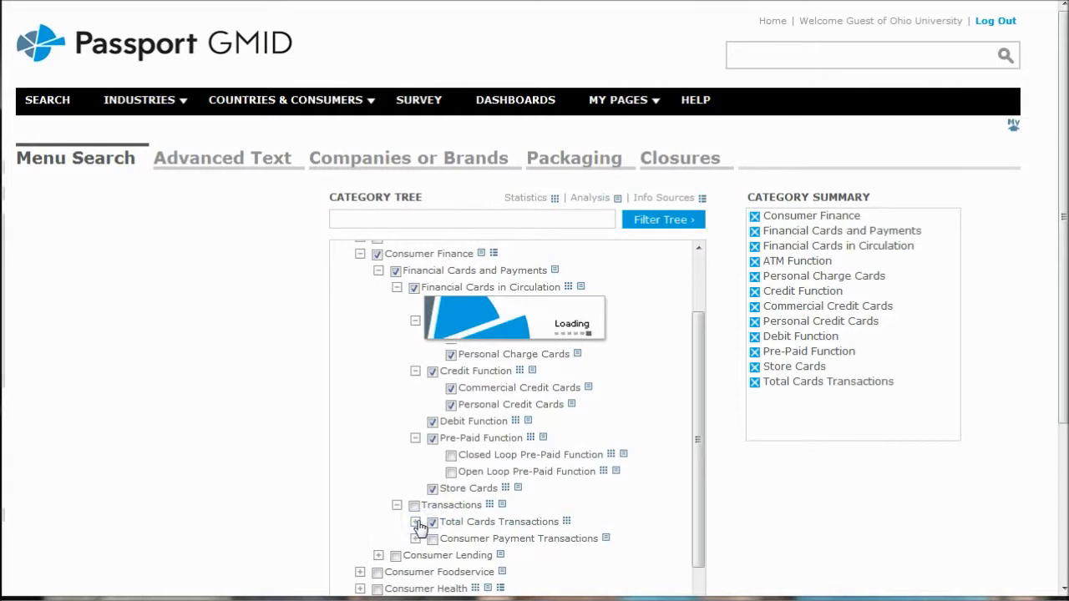
pyautogui.click(415, 504)
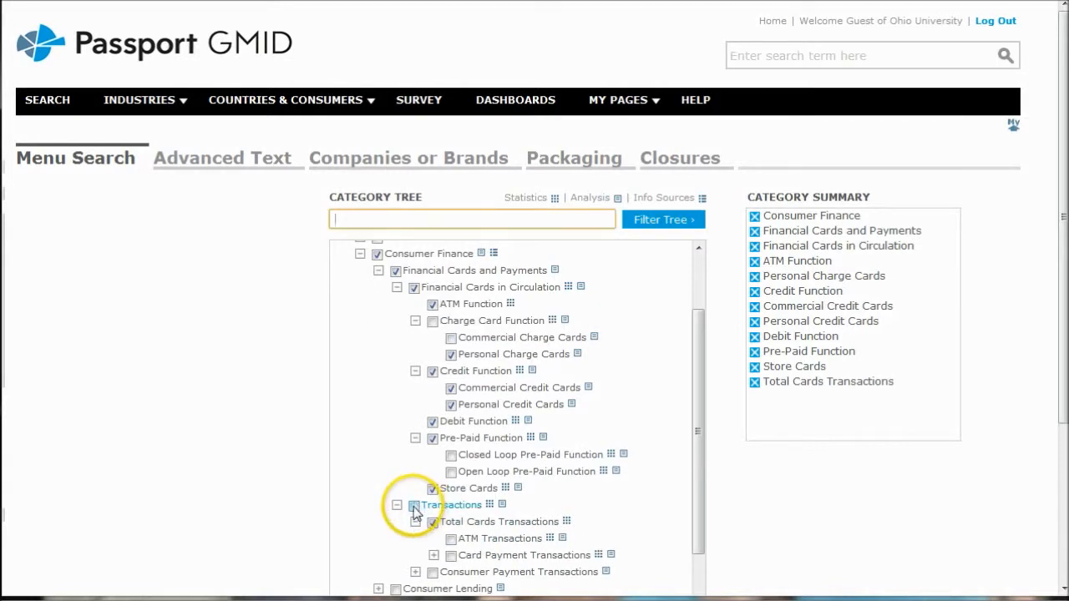
pyautogui.click(414, 505)
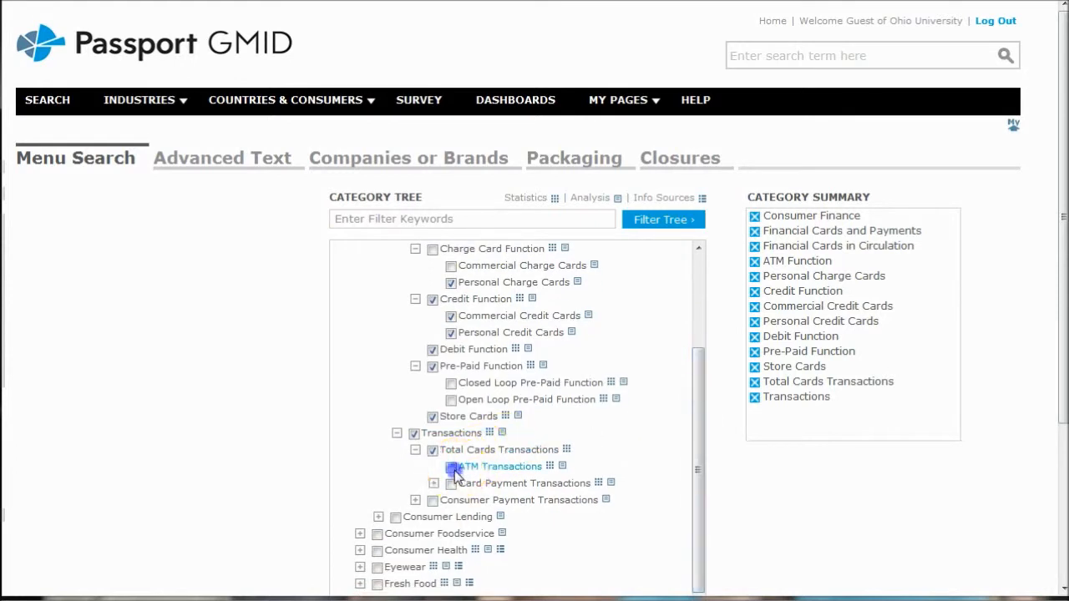
pyautogui.click(452, 466)
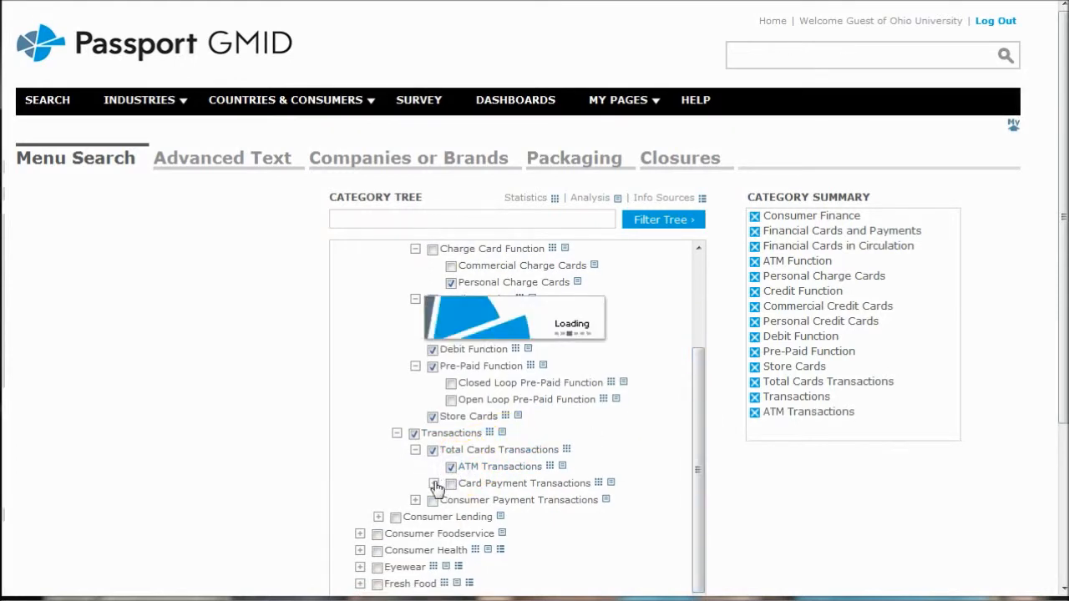
pyautogui.click(415, 483)
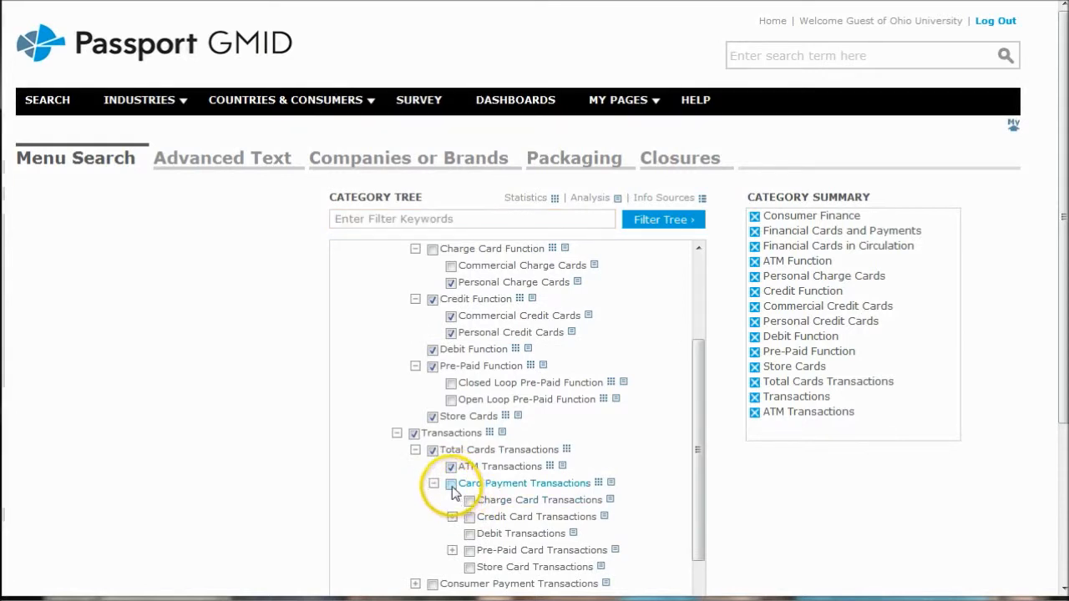
pyautogui.click(451, 482)
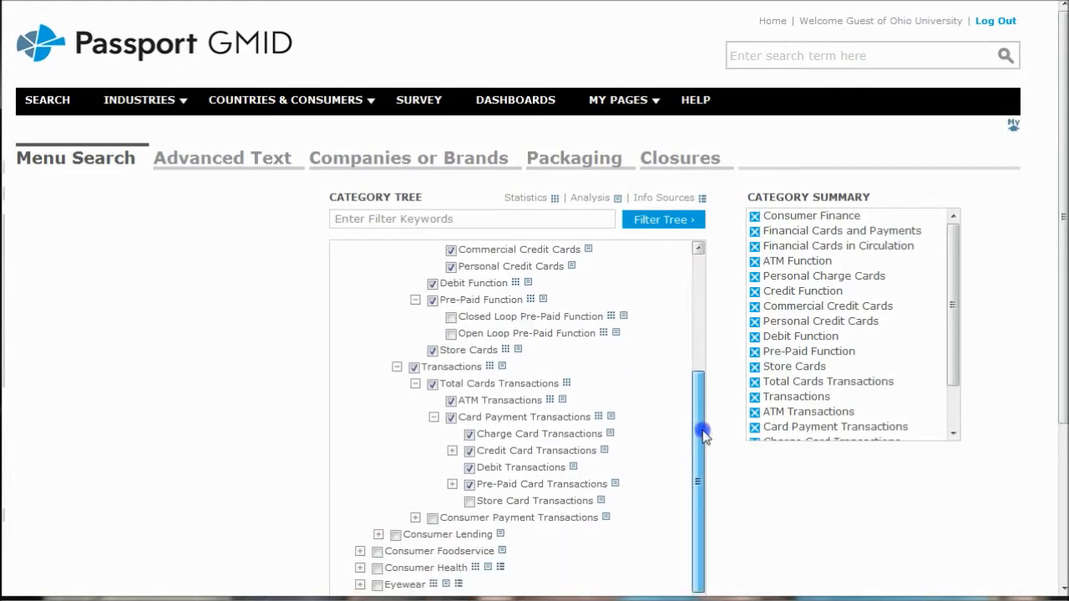
pyautogui.scroll(-3)
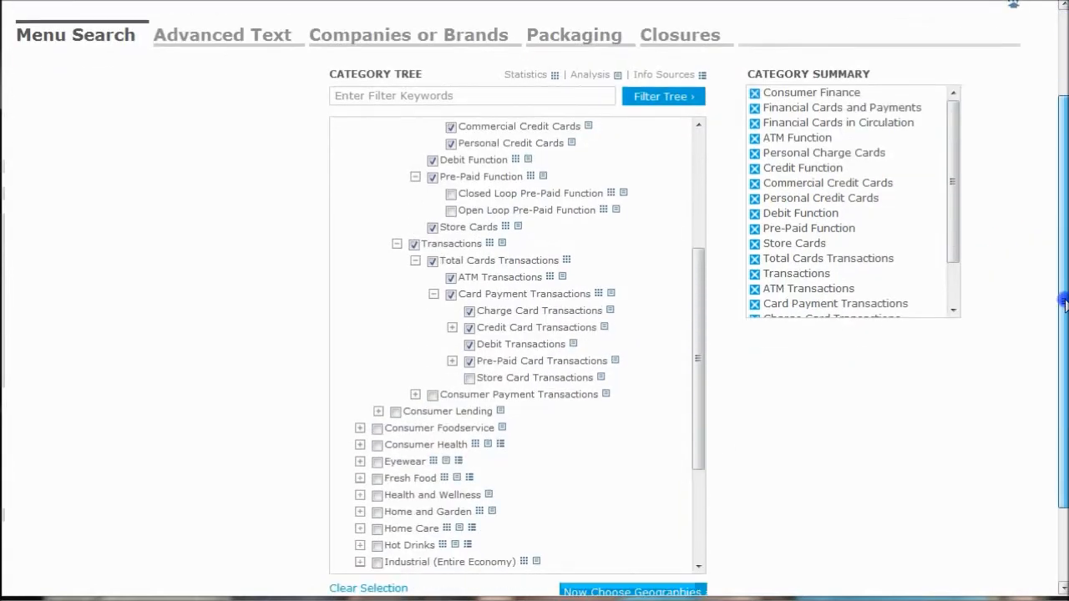
pyautogui.scroll(-3)
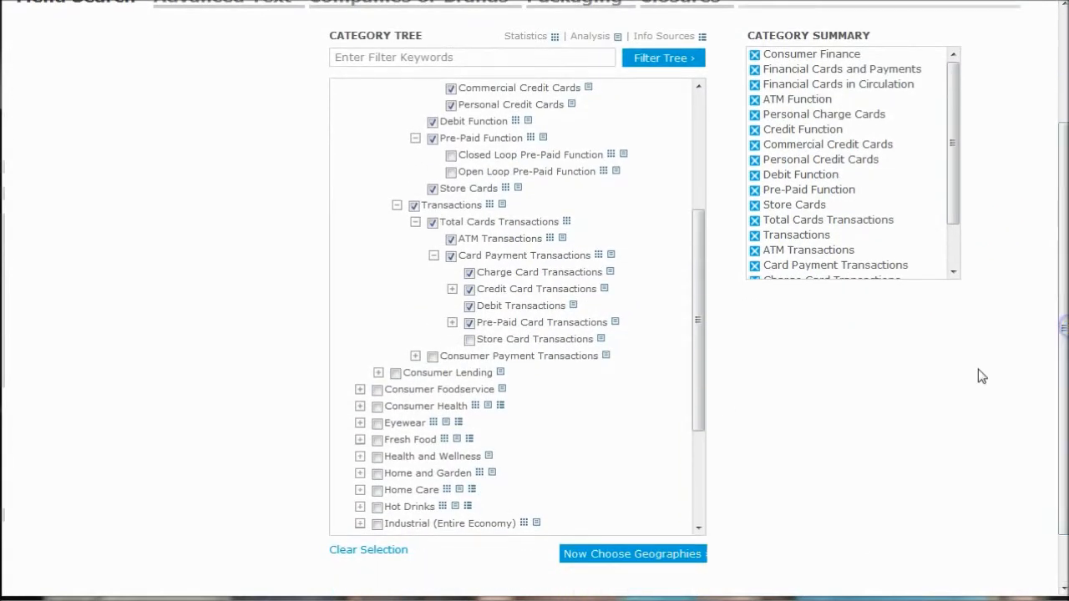
pyautogui.moveTo(632, 554)
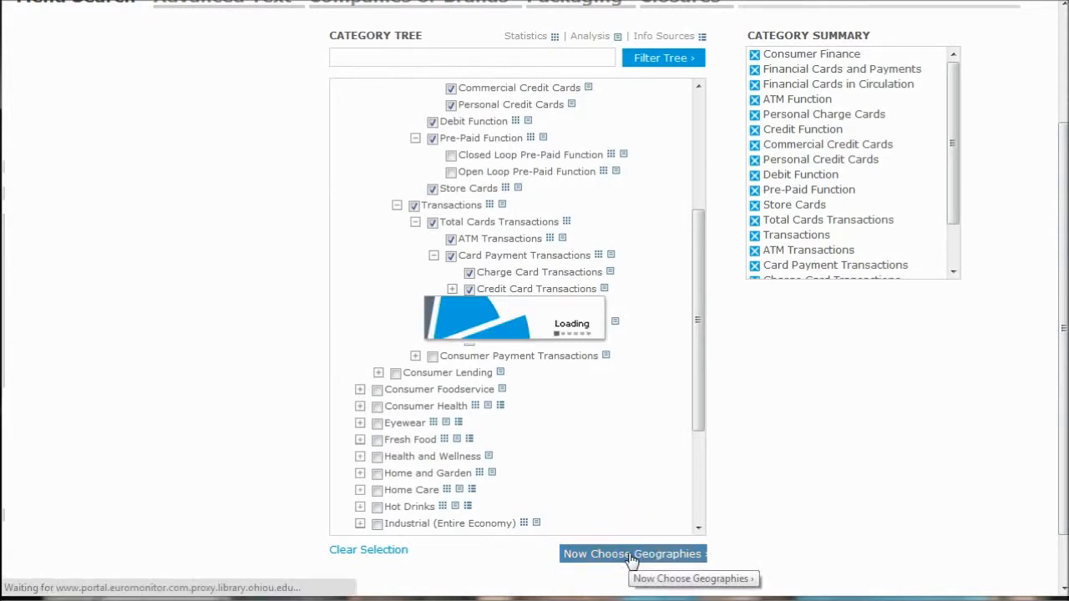
# Step: Proceed from the category tree to the geography selection step
pyautogui.click(633, 554)
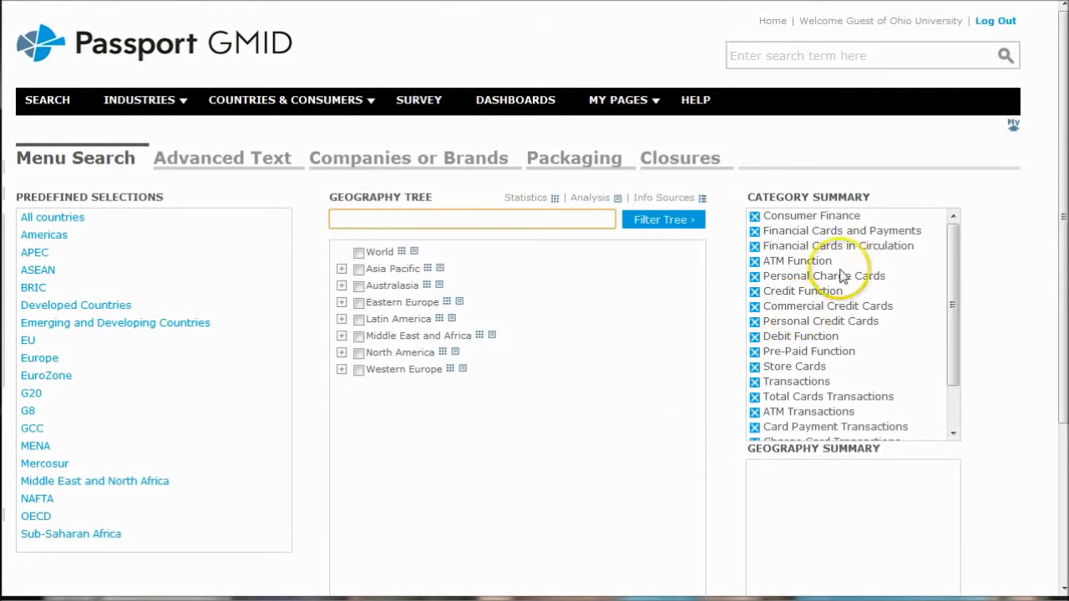
pyautogui.scroll(-3)
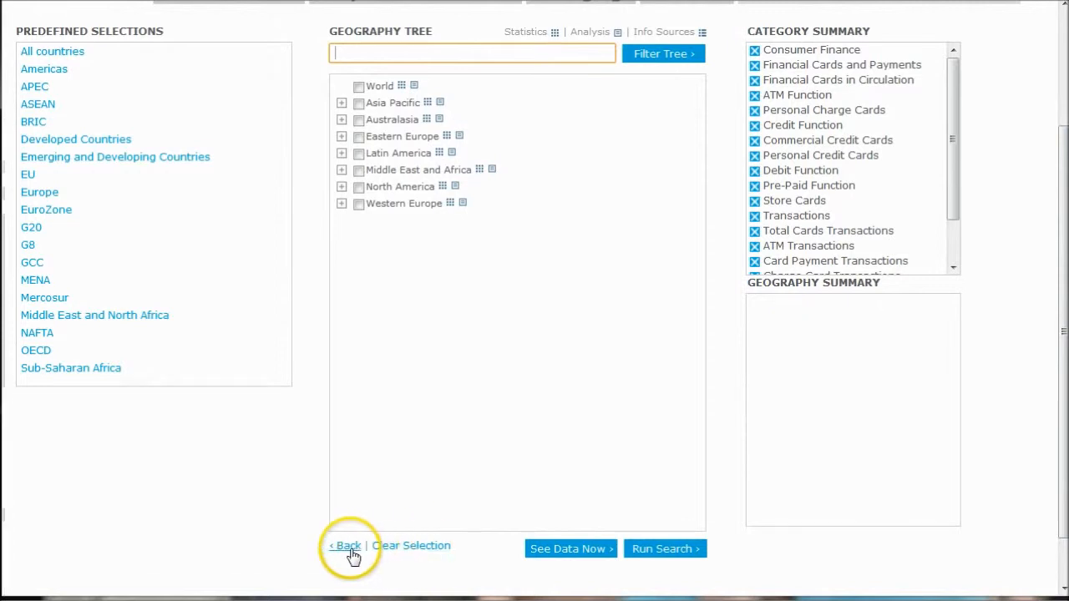
# Step: Add Consumer Lending, Consumer Credit and Mortgages/Housing to the categories, then proceed to geographies
pyautogui.click(345, 545)
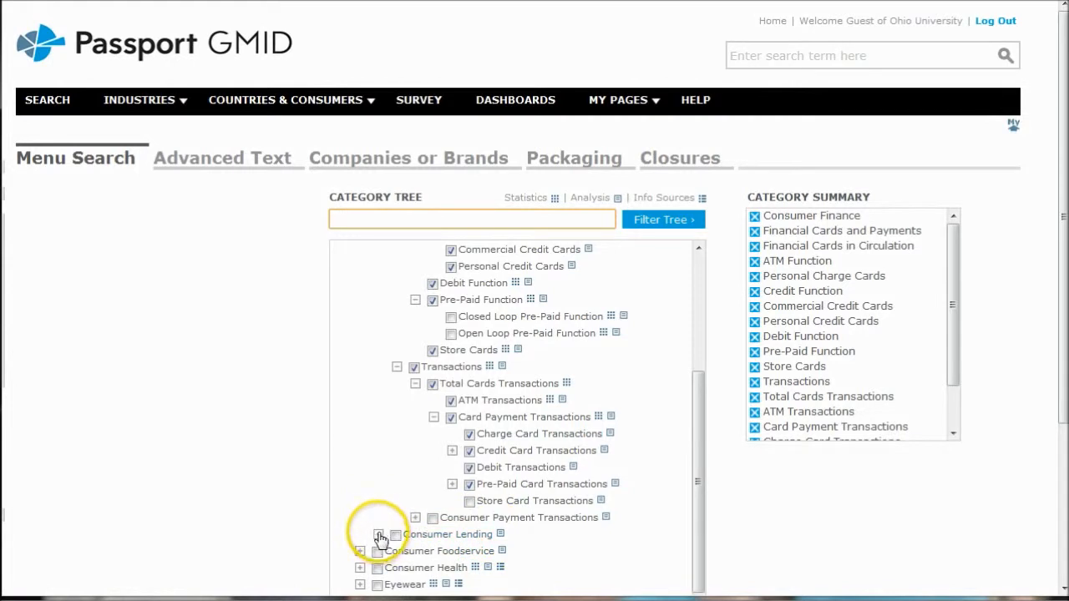
pyautogui.click(378, 534)
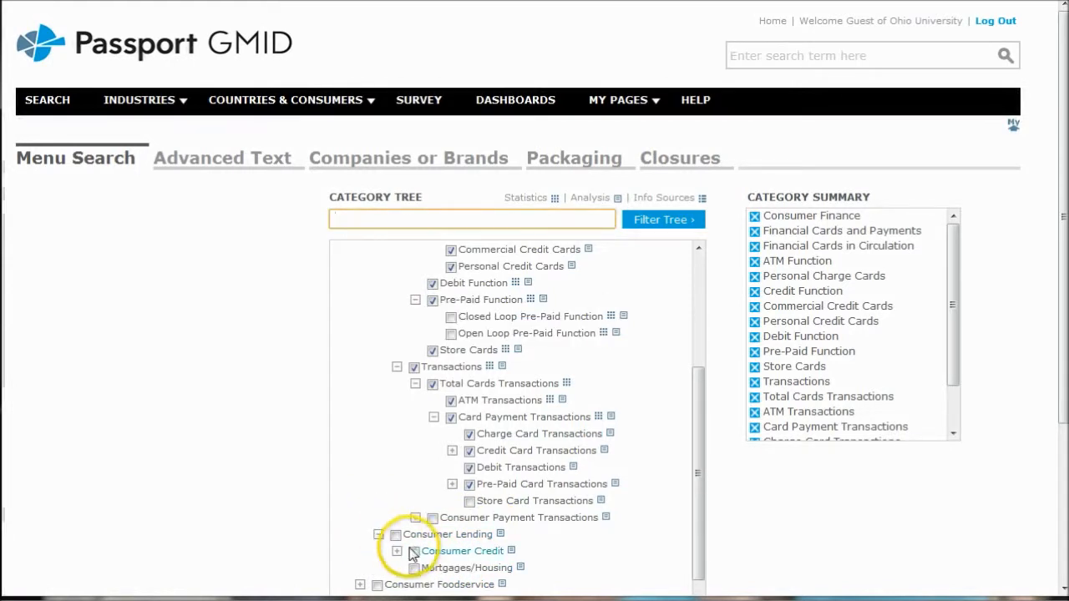
pyautogui.click(396, 534)
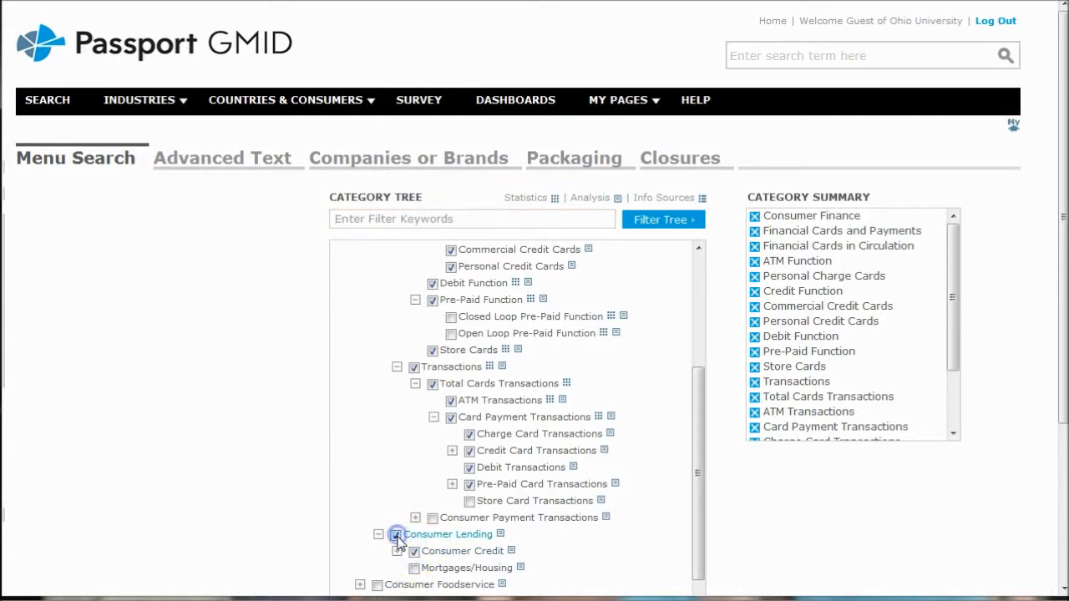
pyautogui.click(396, 534)
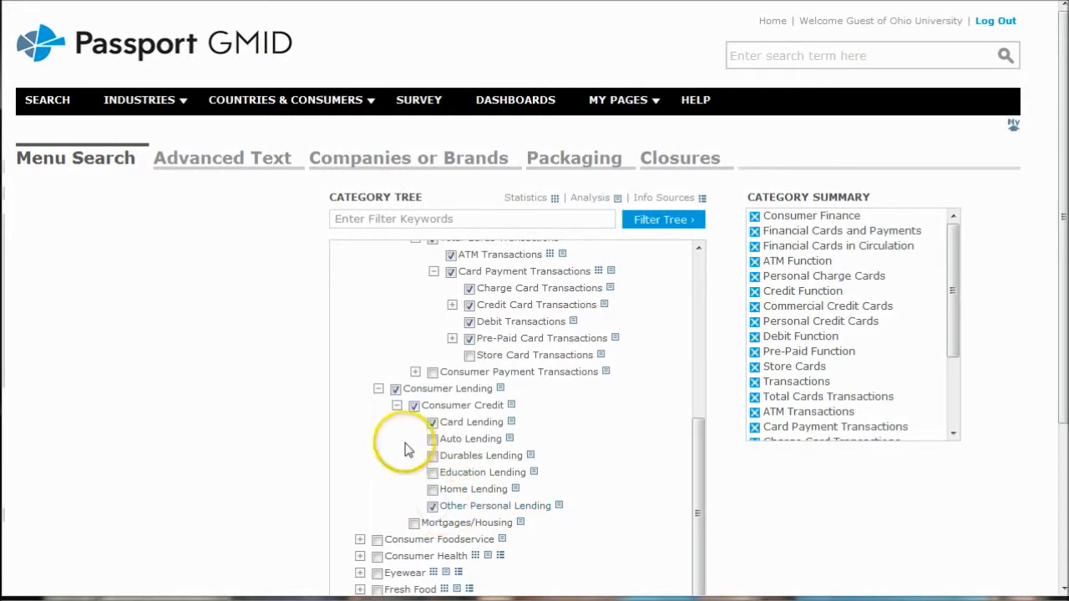
pyautogui.click(413, 522)
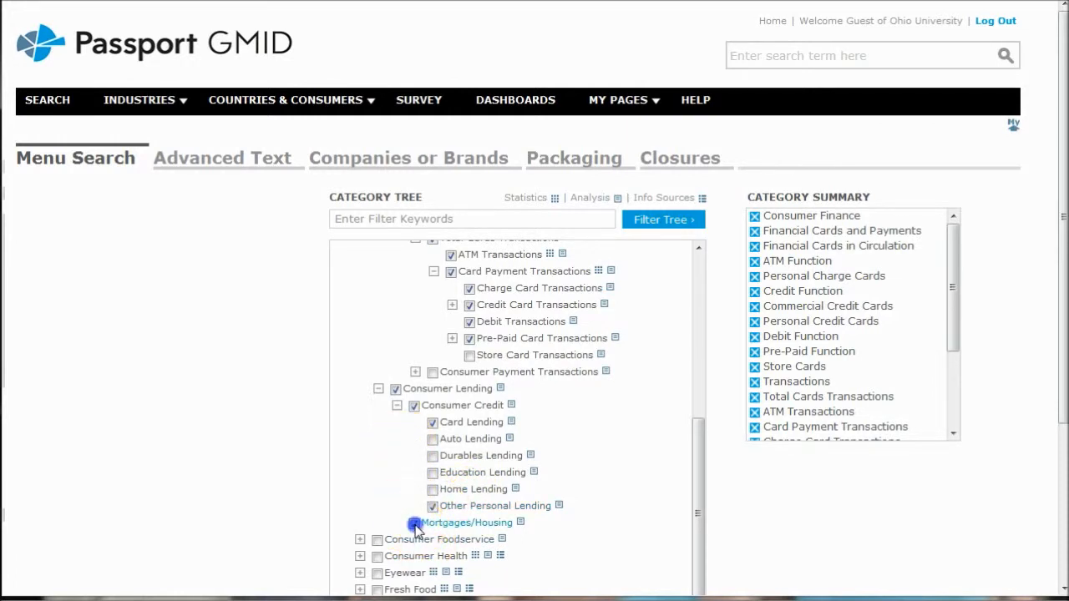
pyautogui.click(414, 522)
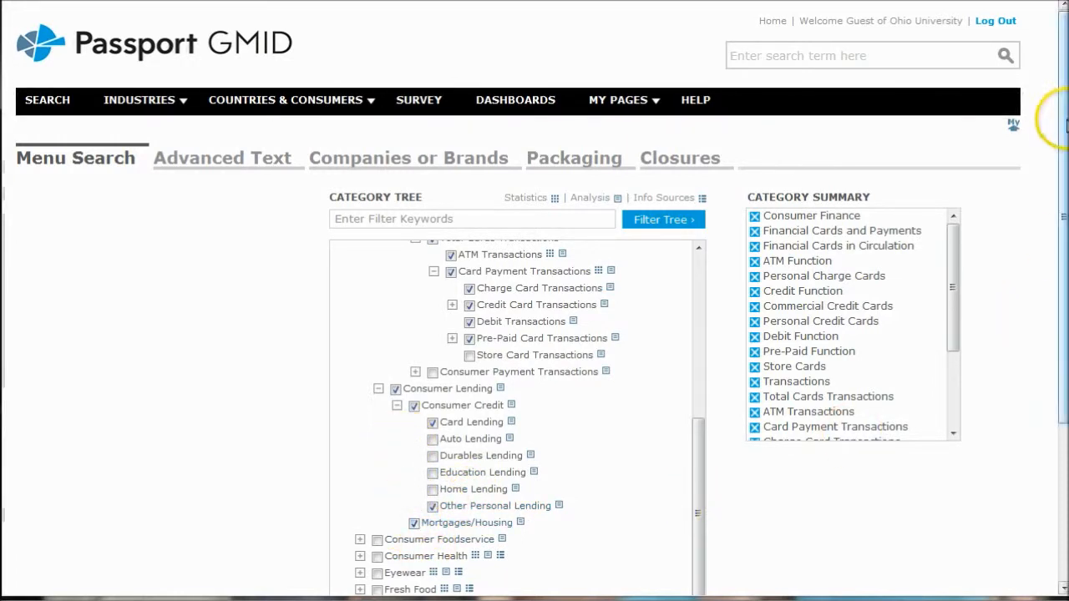
pyautogui.scroll(-3)
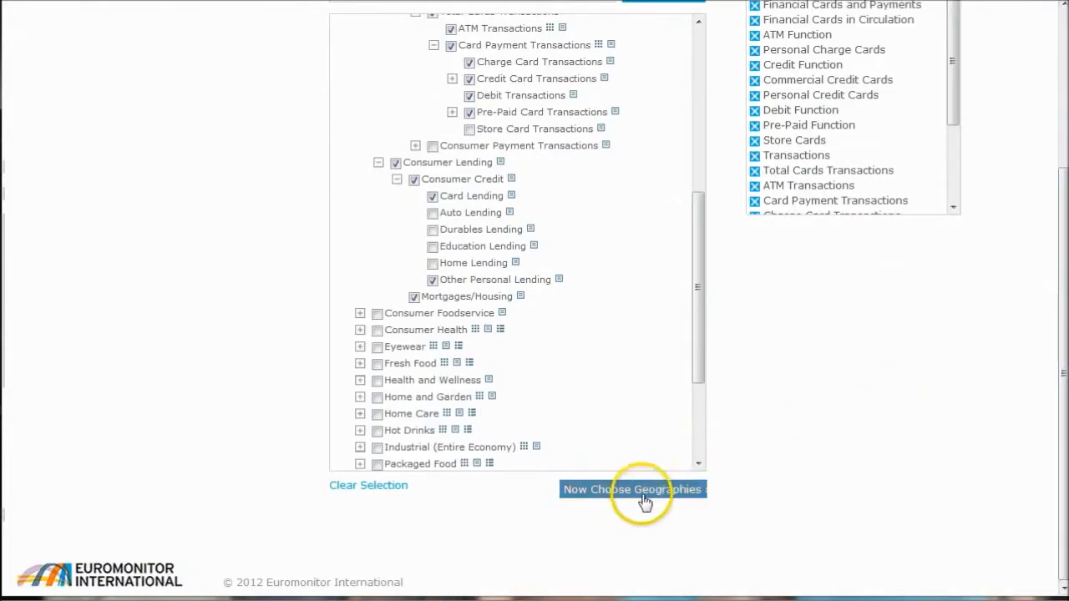
pyautogui.click(633, 489)
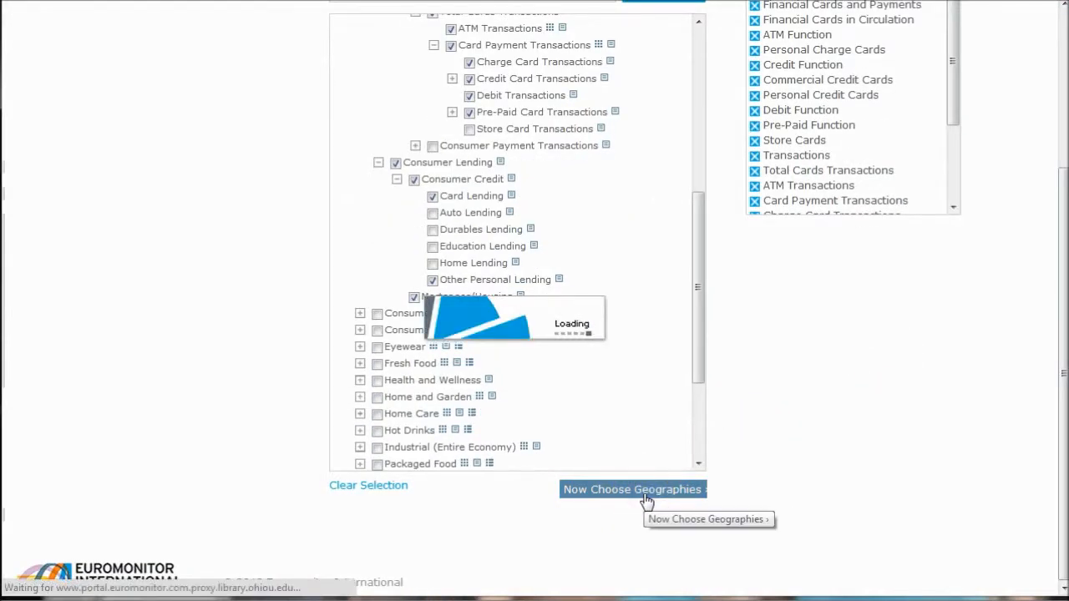
# Step: Tick USA under North America as the only geography and run the search
pyautogui.click(632, 490)
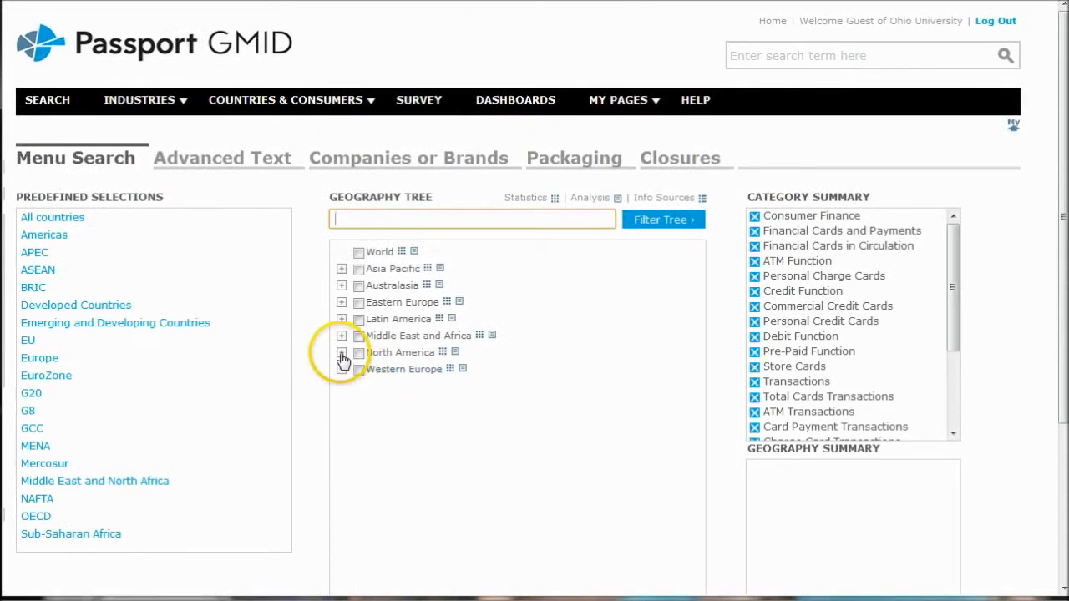
pyautogui.click(342, 353)
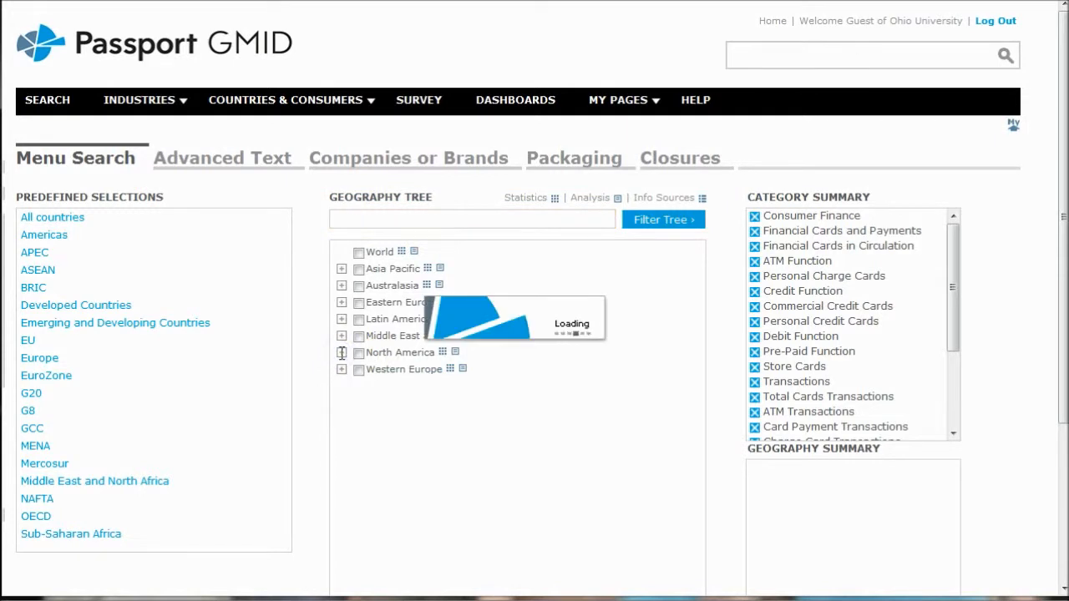
pyautogui.click(341, 352)
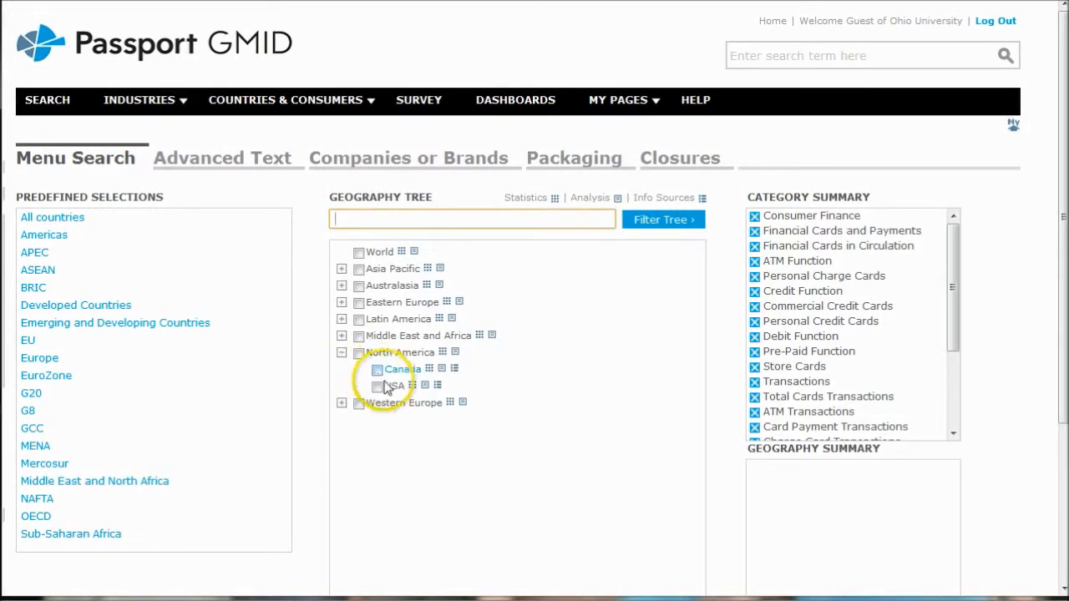
pyautogui.click(376, 385)
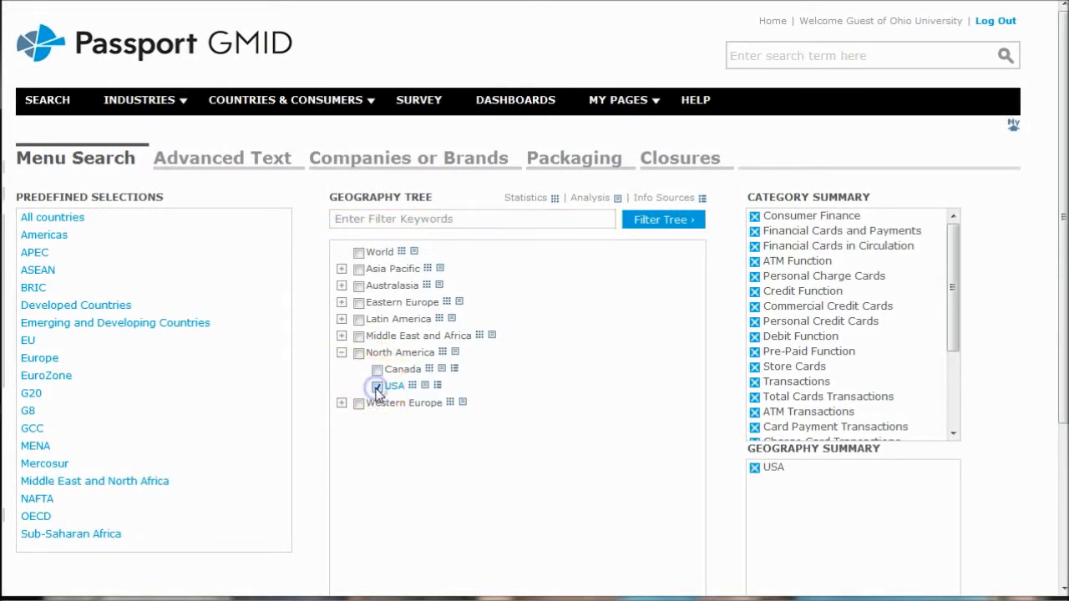
pyautogui.click(377, 386)
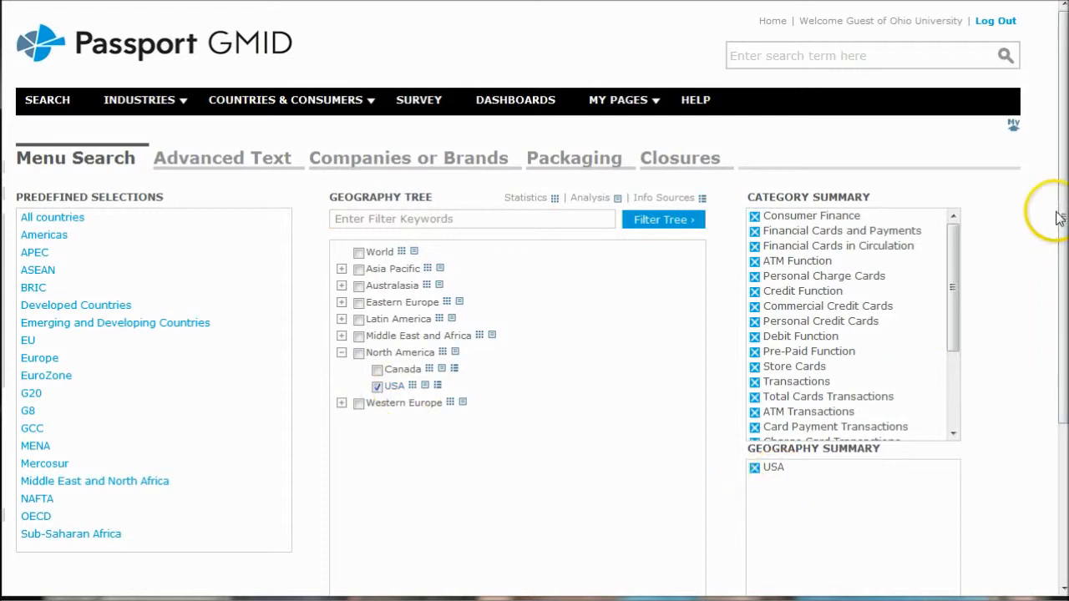
pyautogui.scroll(-3)
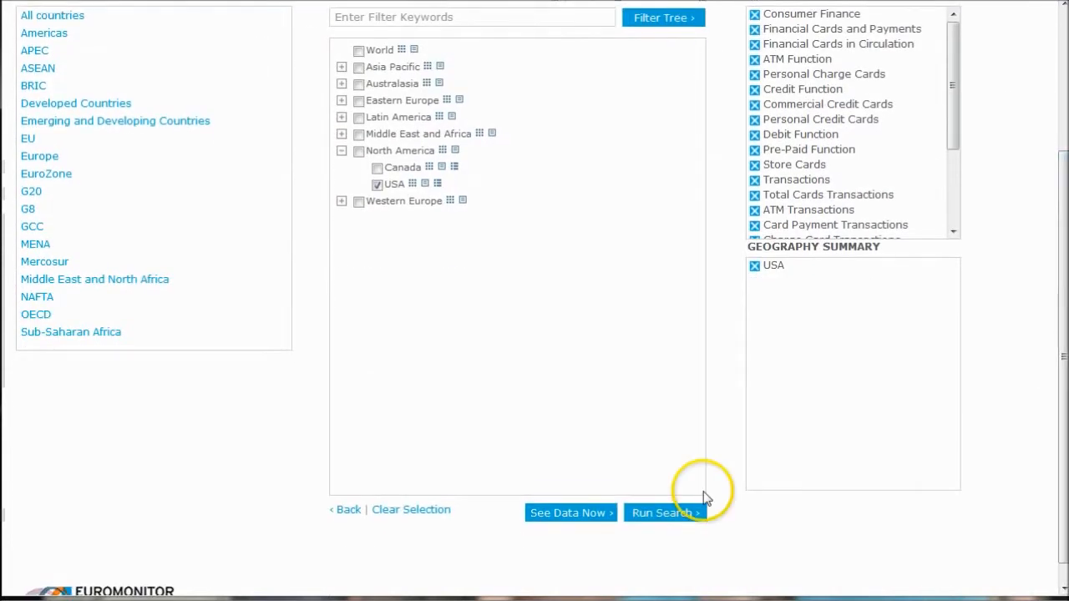
pyautogui.click(663, 513)
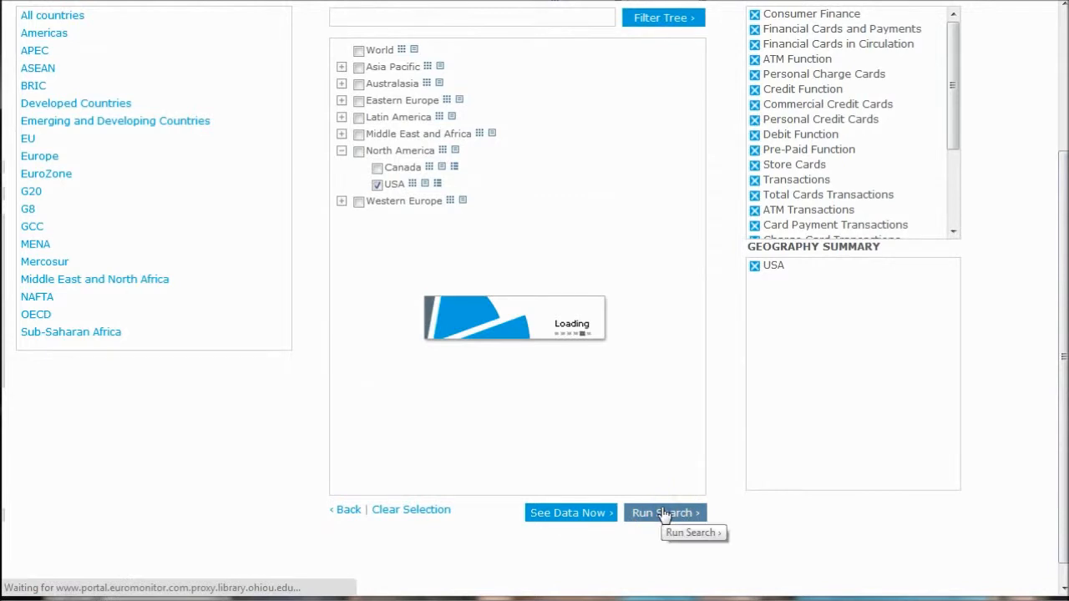
# Step: Open 'Financial Cards and Payments in the US' from the 58 search results
pyautogui.click(665, 513)
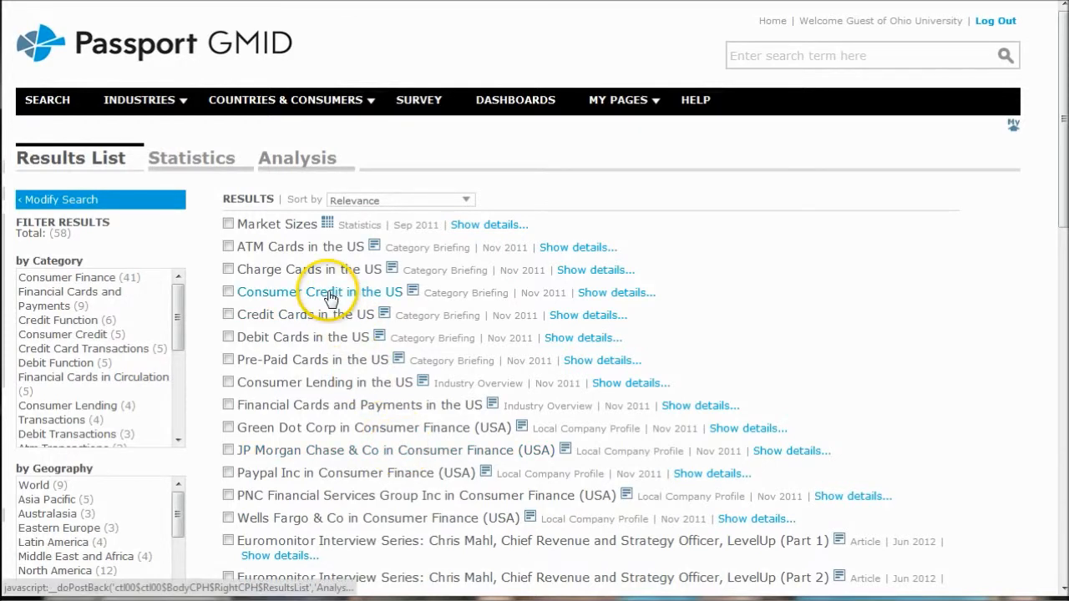
pyautogui.moveTo(334, 344)
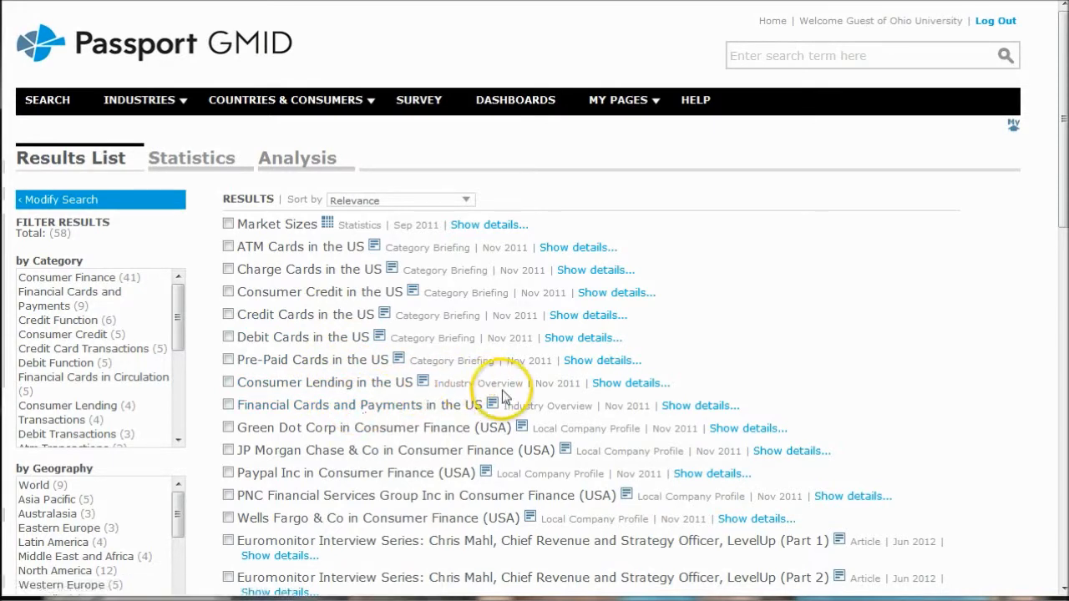
pyautogui.moveTo(456, 351)
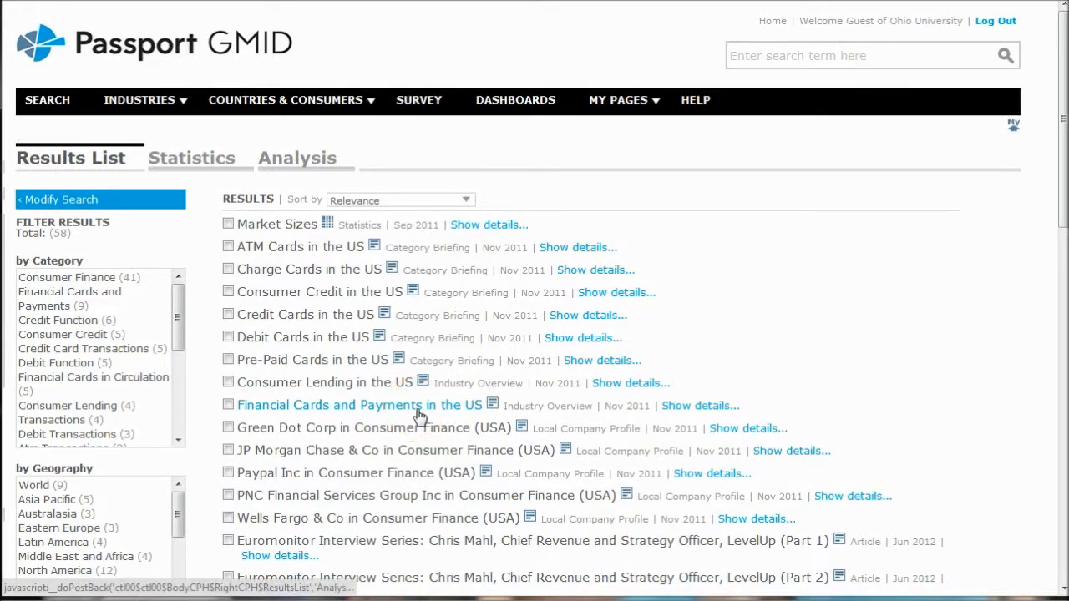
pyautogui.click(354, 405)
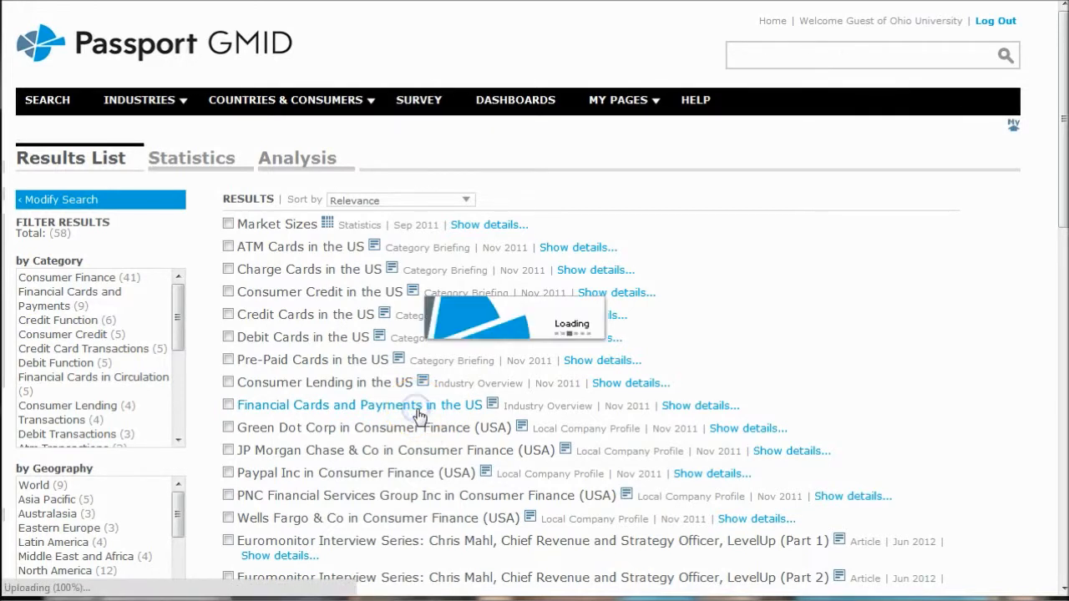
# Step: Scroll through the Executive Summary and Key Trends down to the long slow recovery section
pyautogui.click(355, 405)
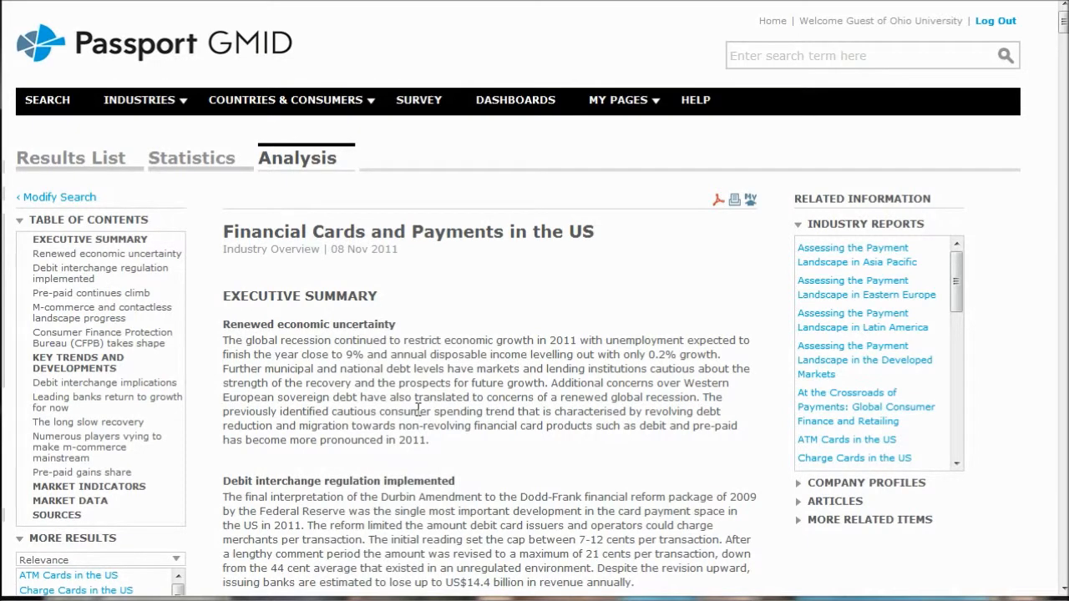
pyautogui.scroll(-3)
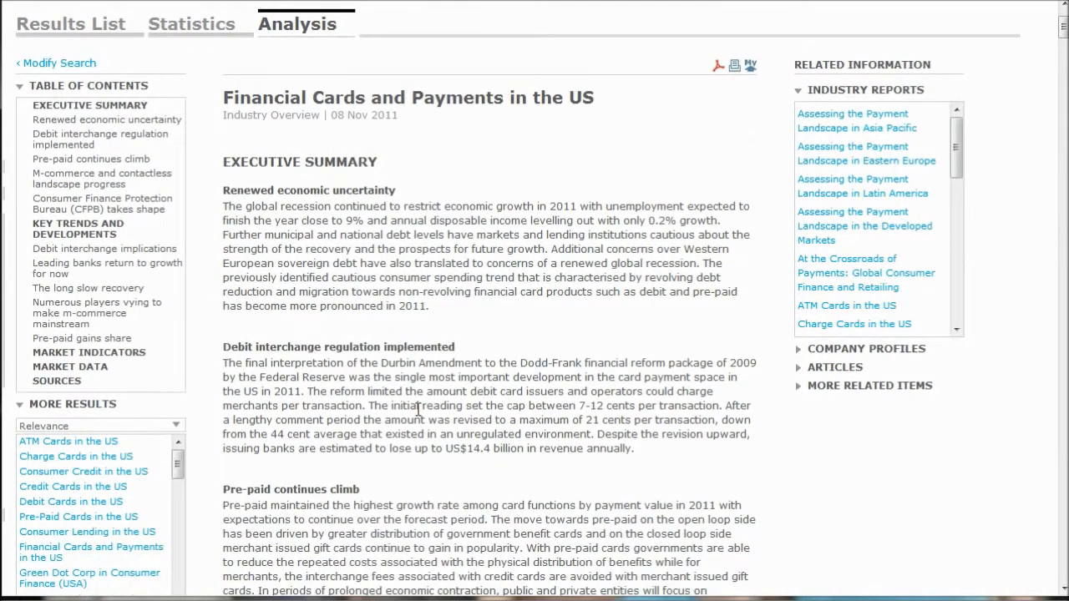
pyautogui.scroll(-3)
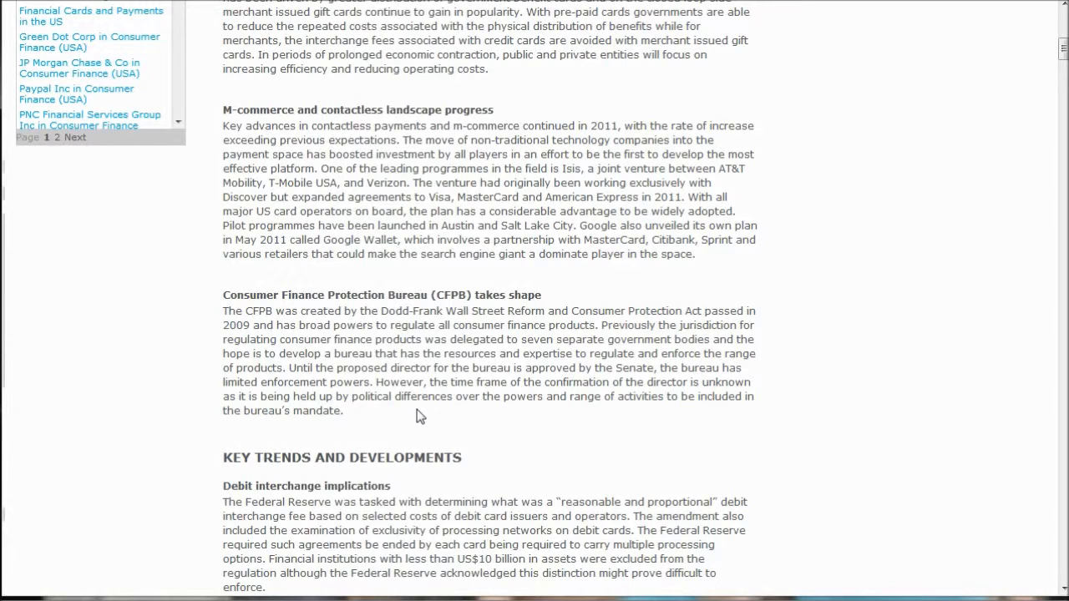
pyautogui.scroll(-3)
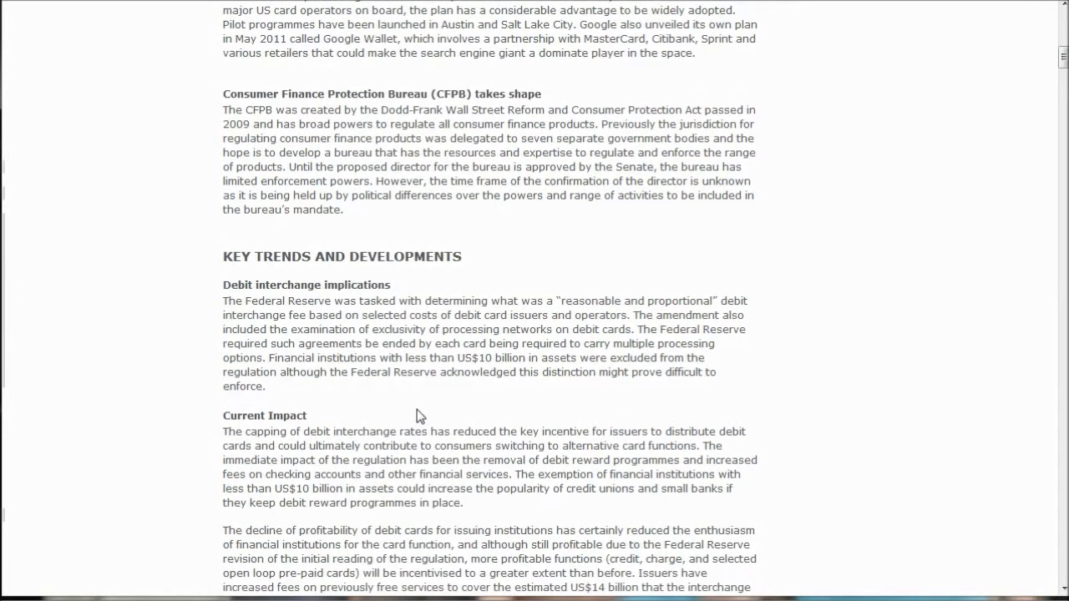
pyautogui.scroll(-3)
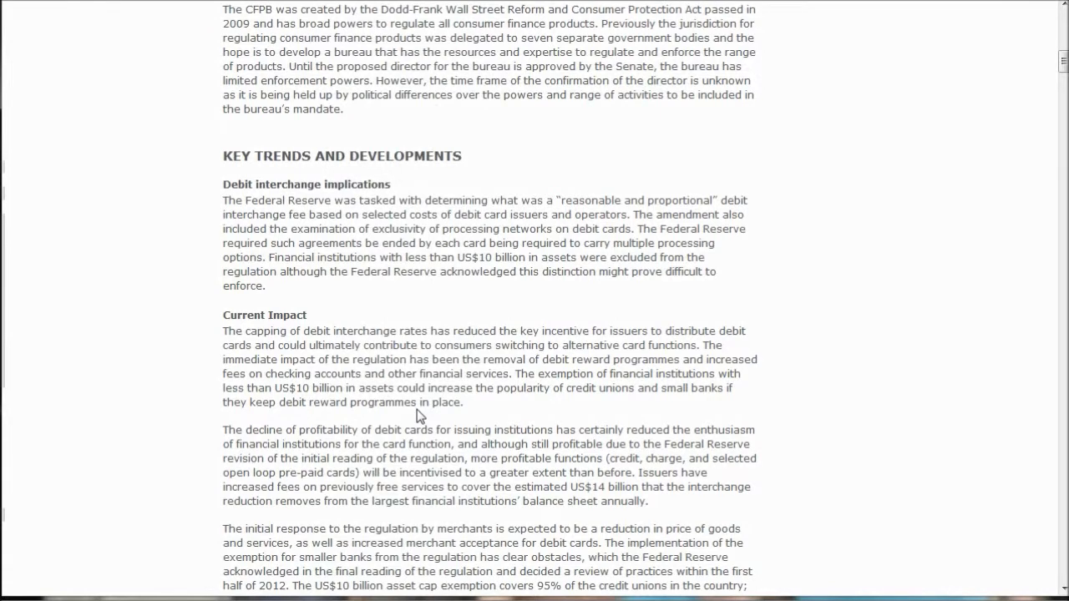
pyautogui.scroll(-3)
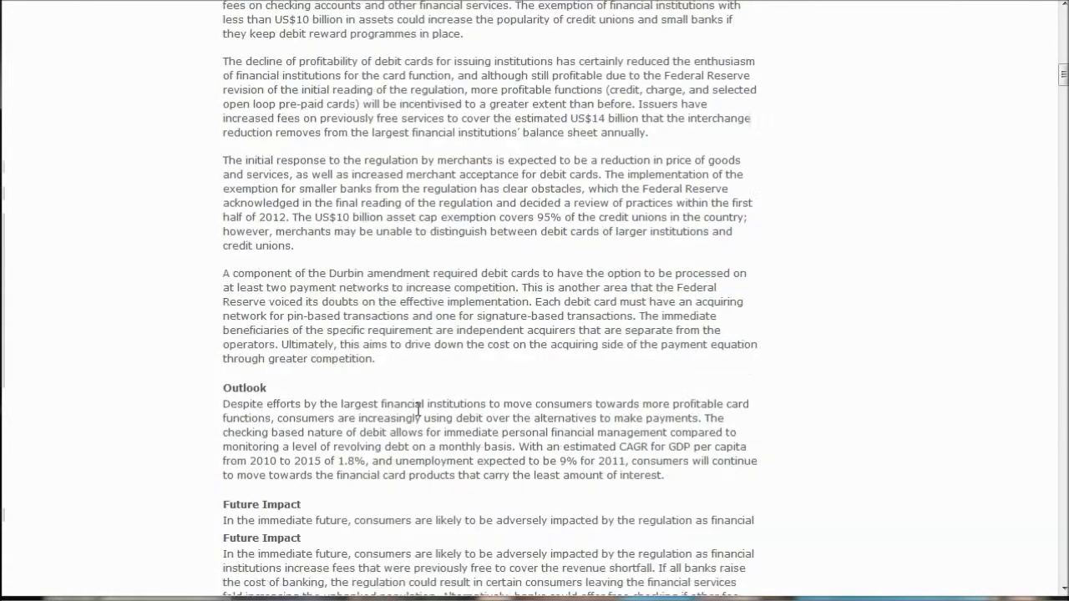
pyautogui.scroll(-3)
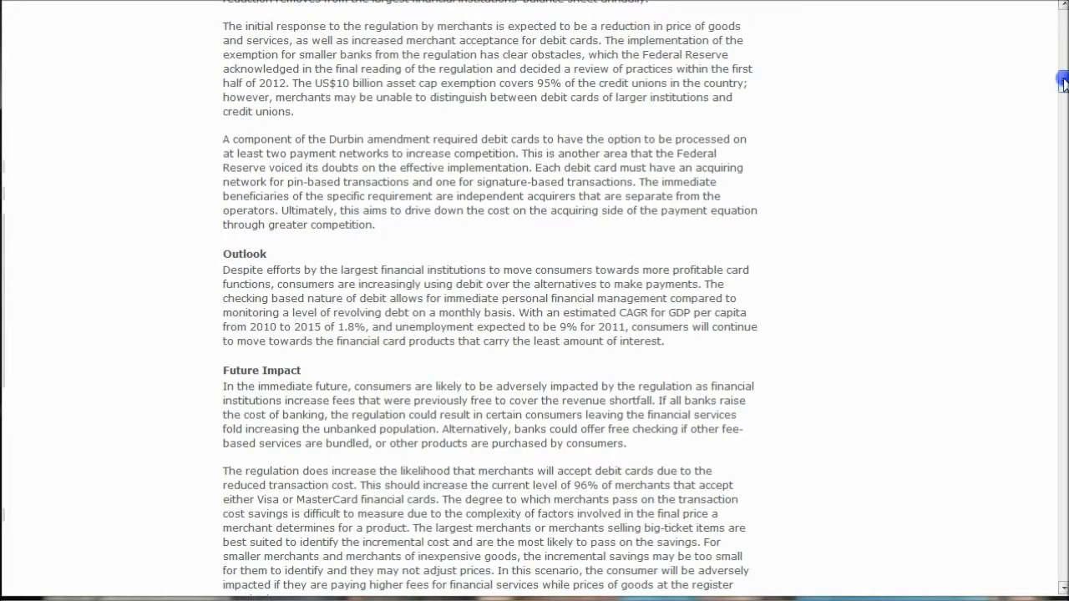
pyautogui.scroll(-3)
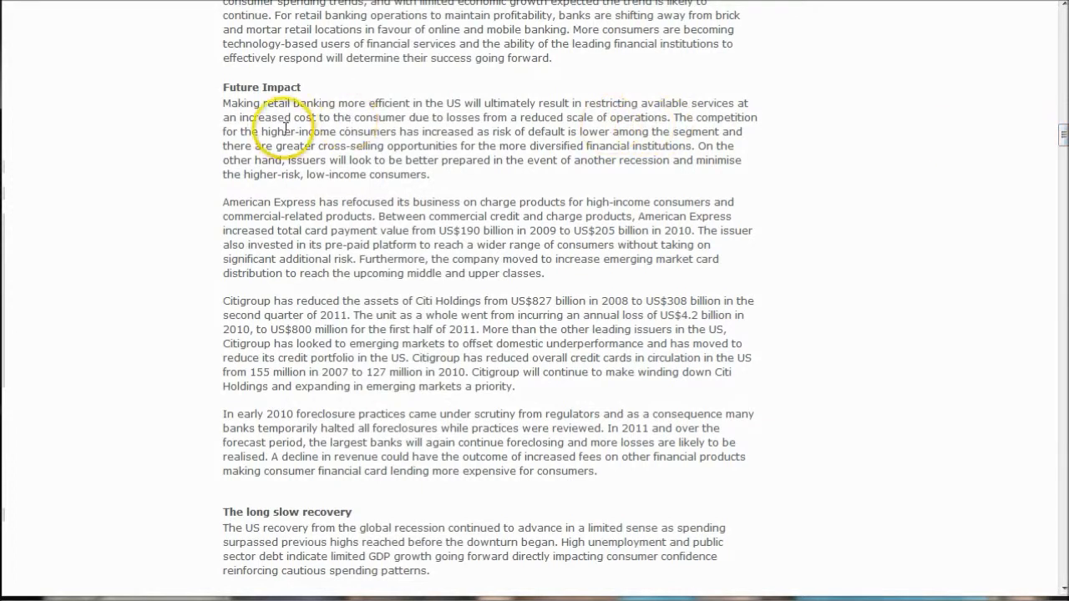
pyautogui.moveTo(357, 200)
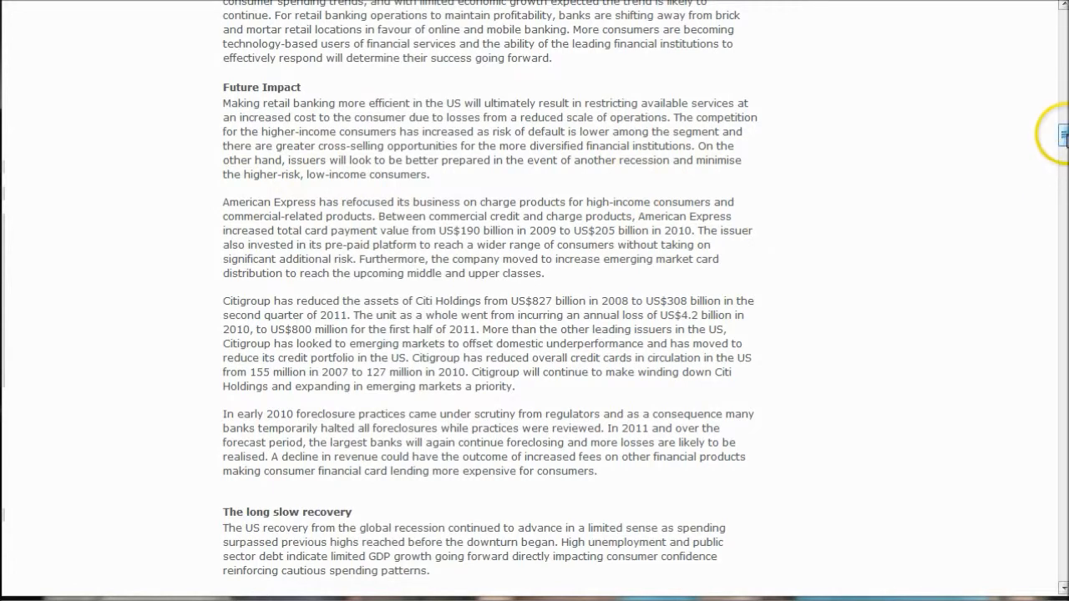
pyautogui.scroll(-3)
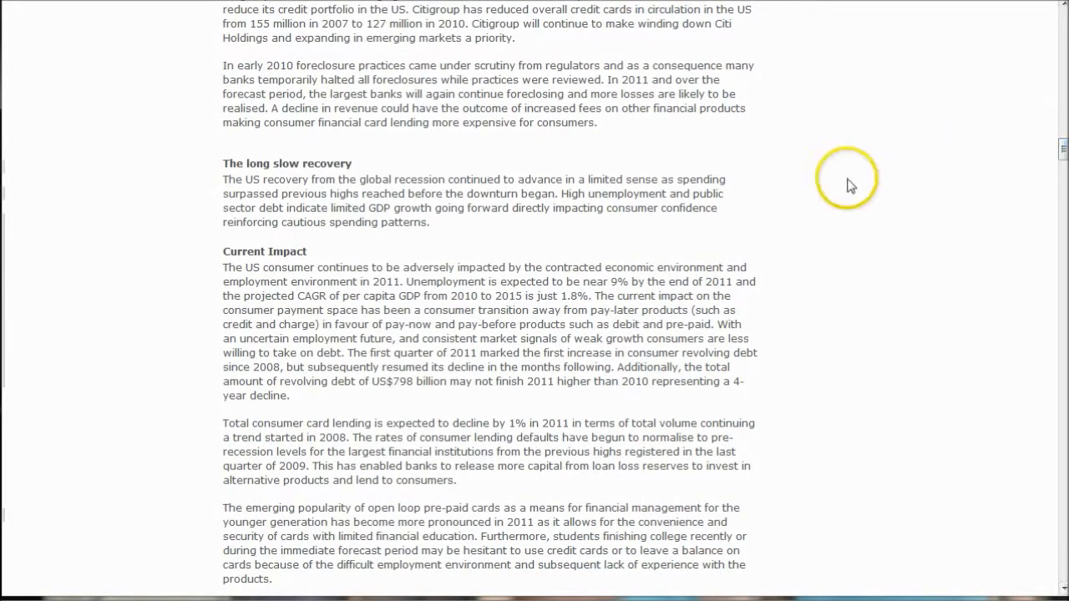
pyautogui.moveTo(643, 246)
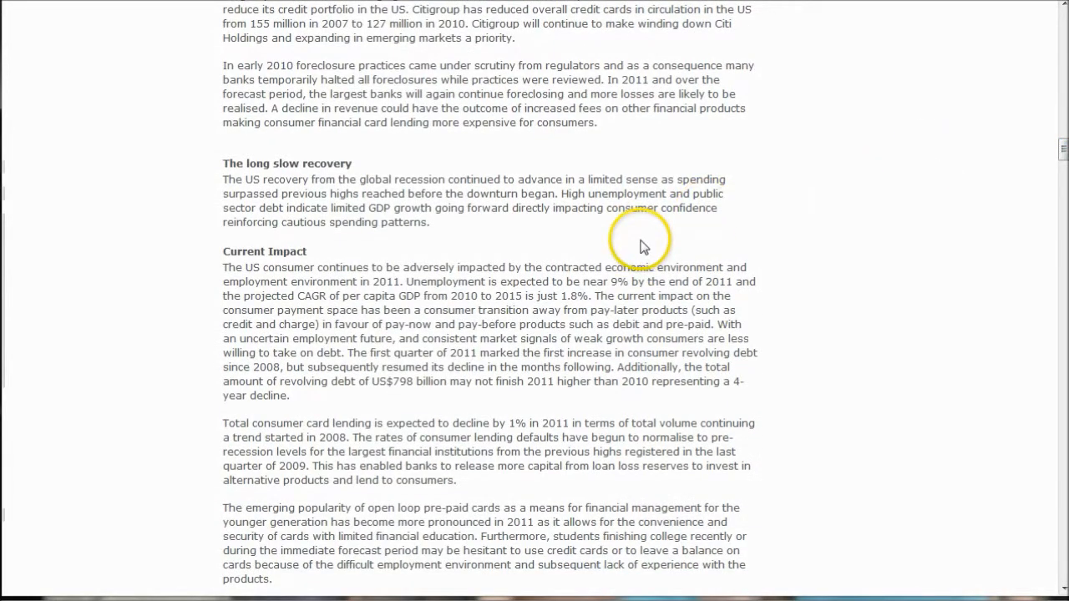
pyautogui.moveTo(535, 292)
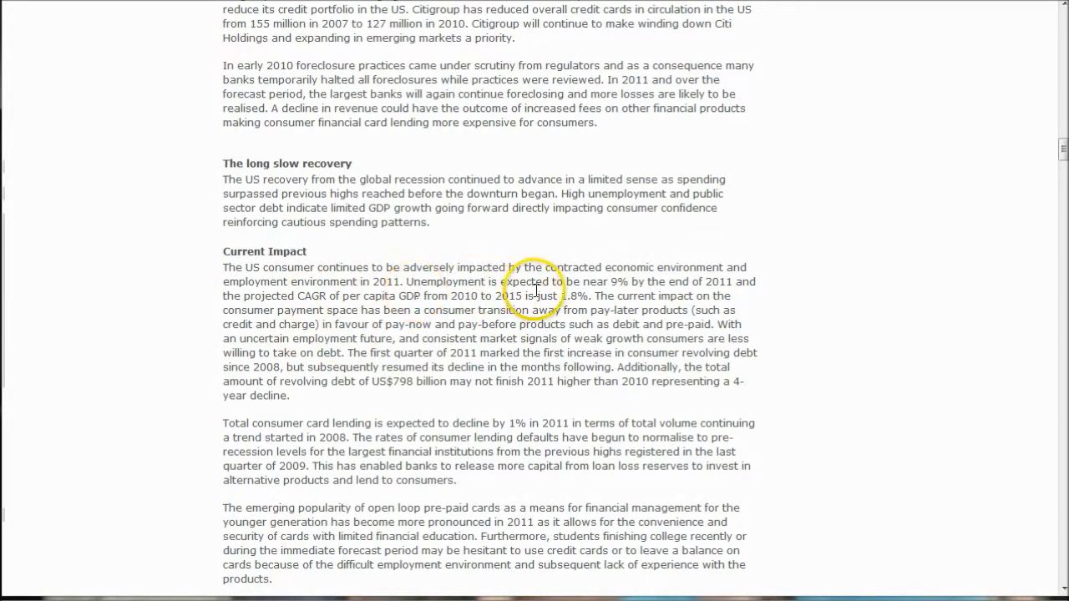
pyautogui.moveTo(652, 297)
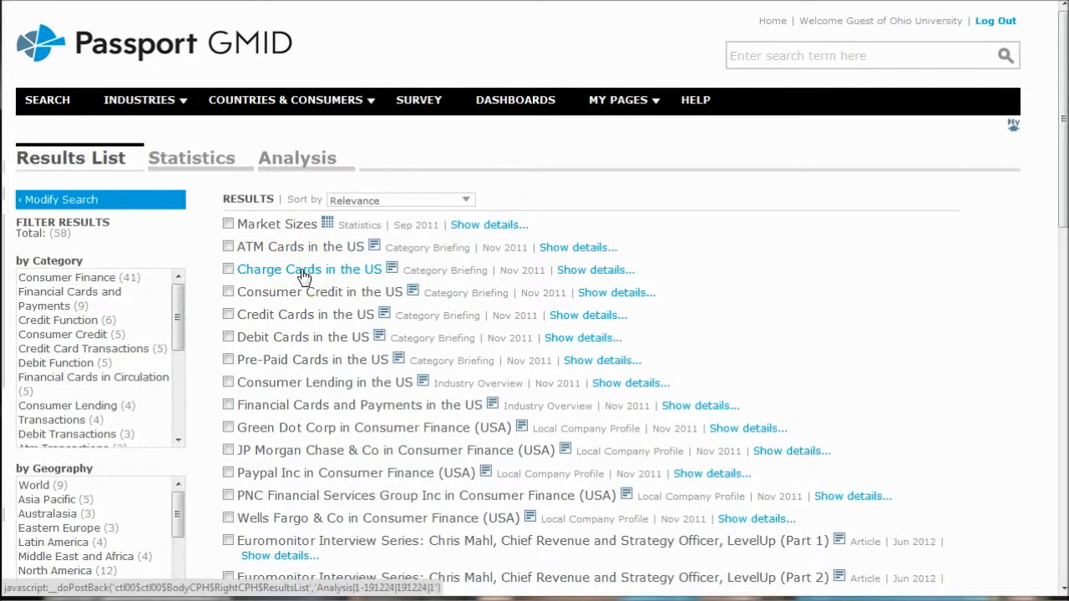
pyautogui.moveTo(301, 320)
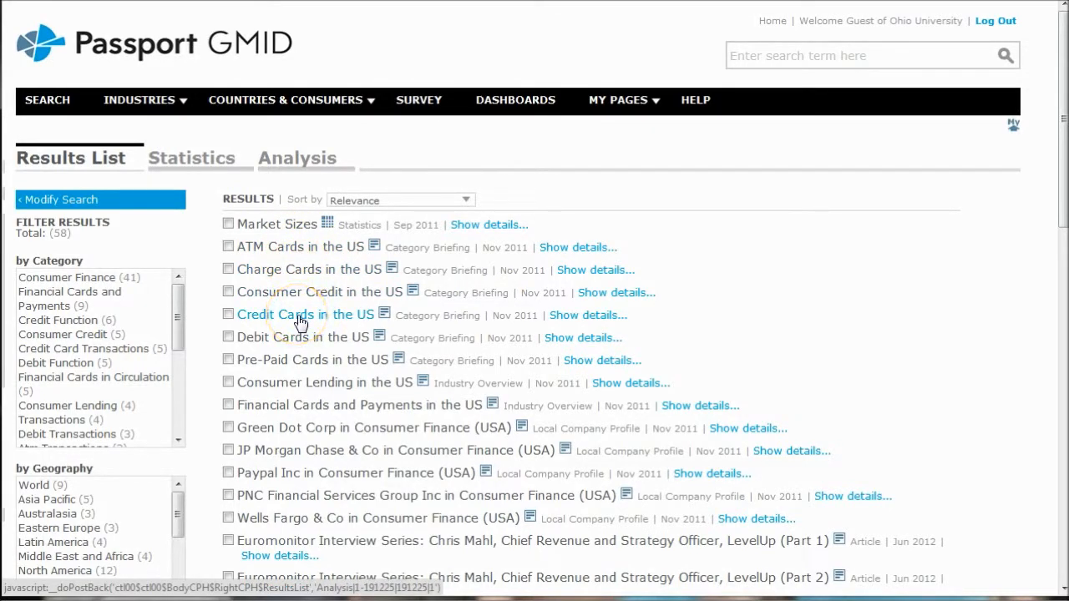
pyautogui.moveTo(300, 282)
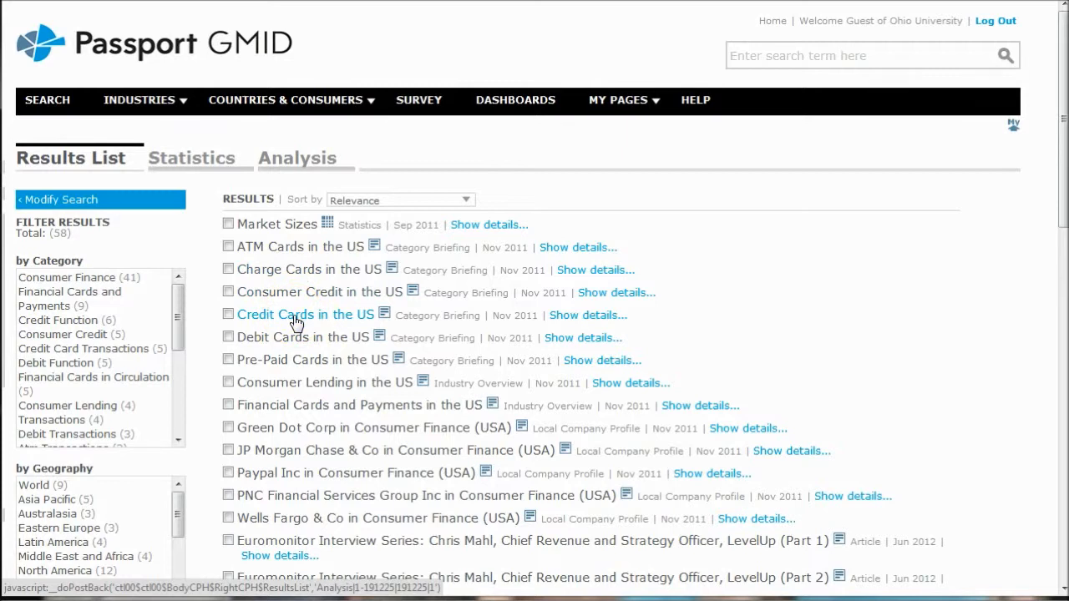
# Step: Open the 'Credit Cards in the US' briefing from the 58-result list
pyautogui.click(306, 314)
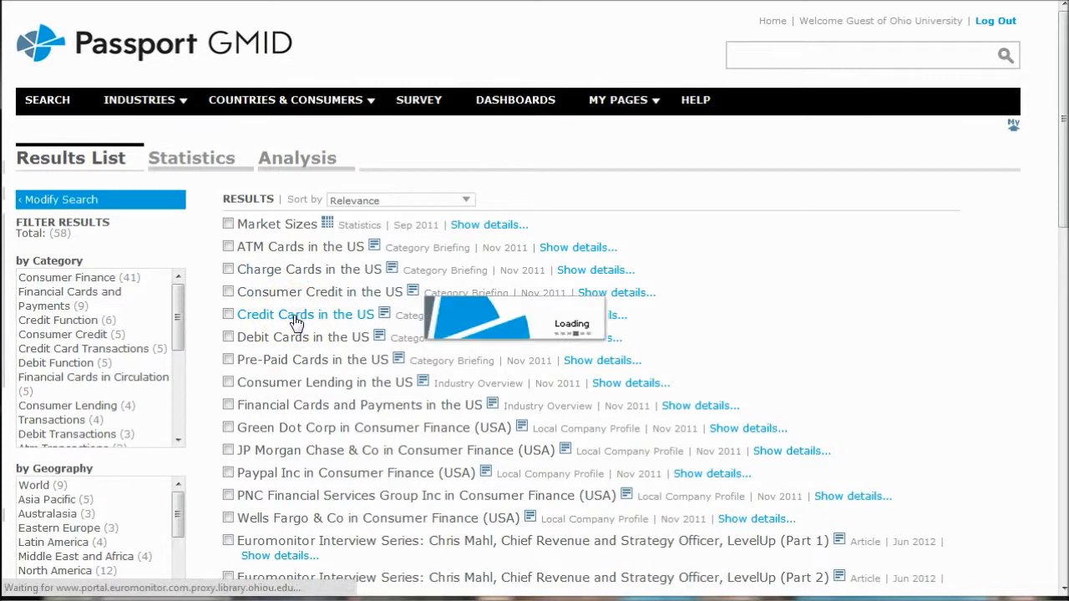
# Step: Scroll the Credit Cards in the US briefing past Headlines into Trends
pyautogui.click(306, 314)
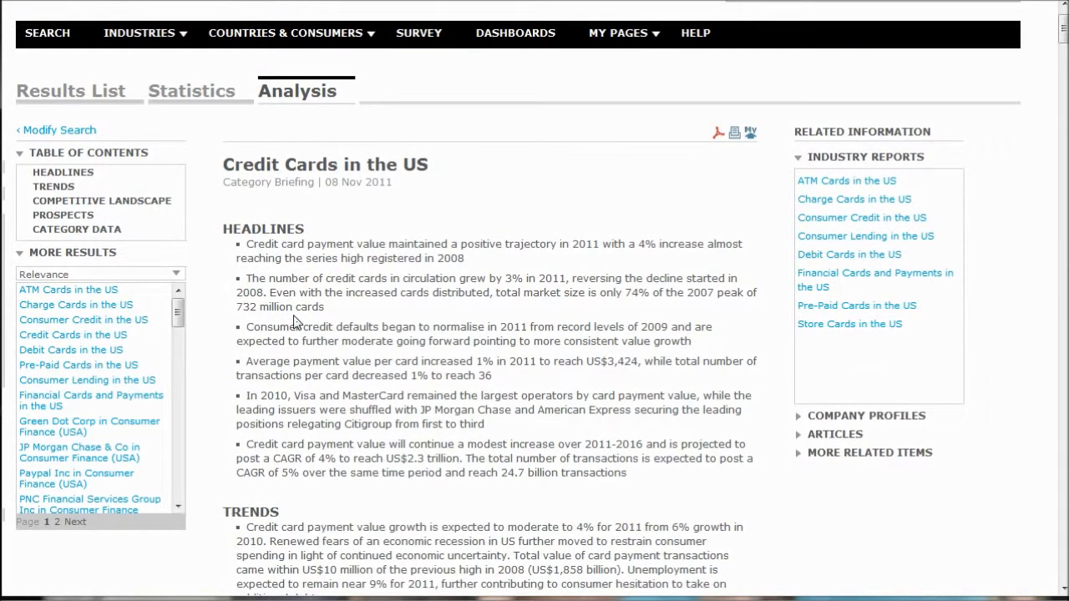
pyautogui.scroll(-3)
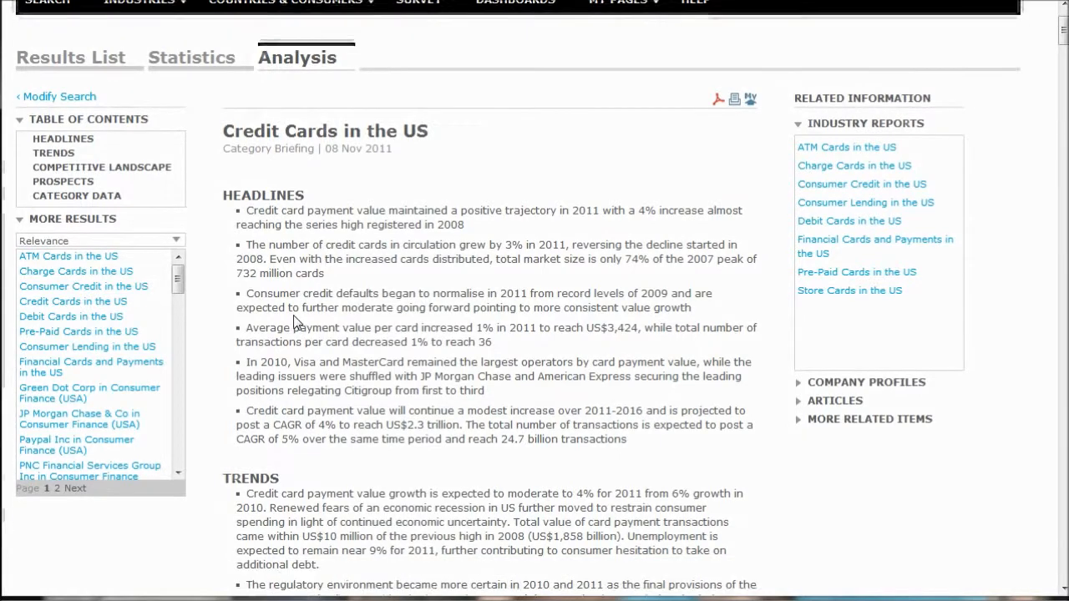
pyautogui.scroll(-3)
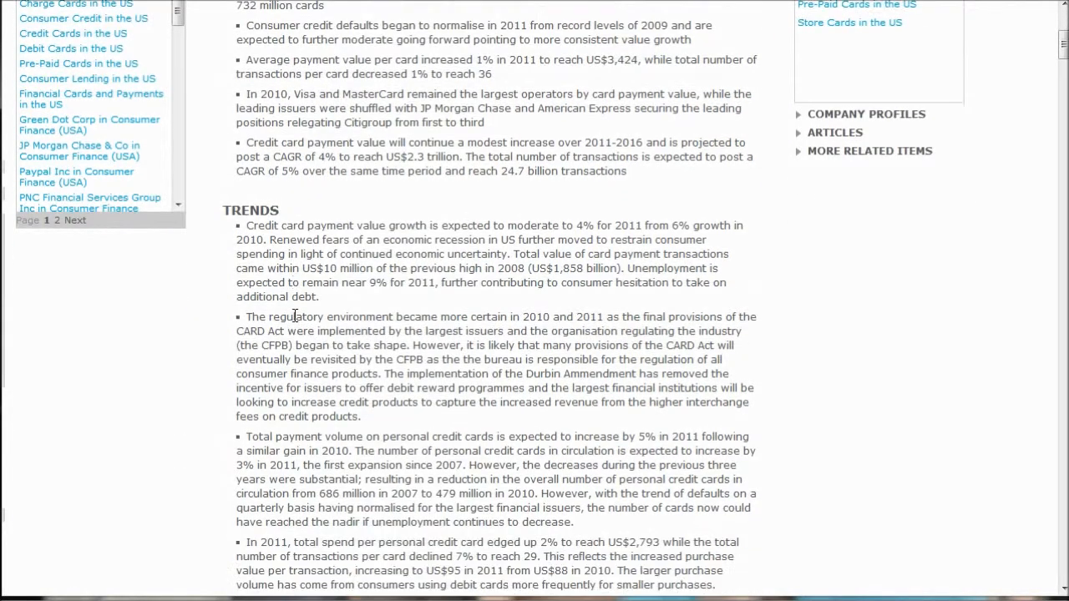